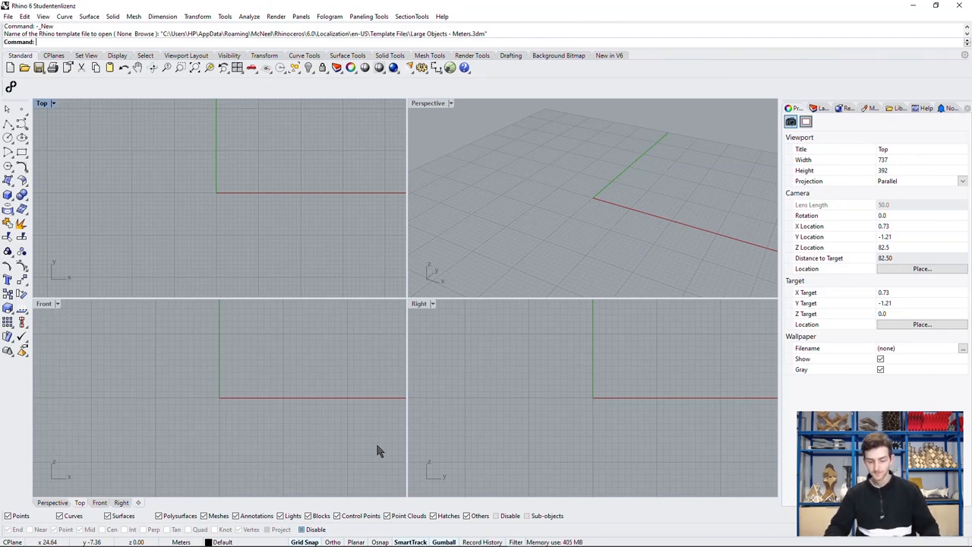
{"action": "mouse_move", "coordinate": [274, 200]}
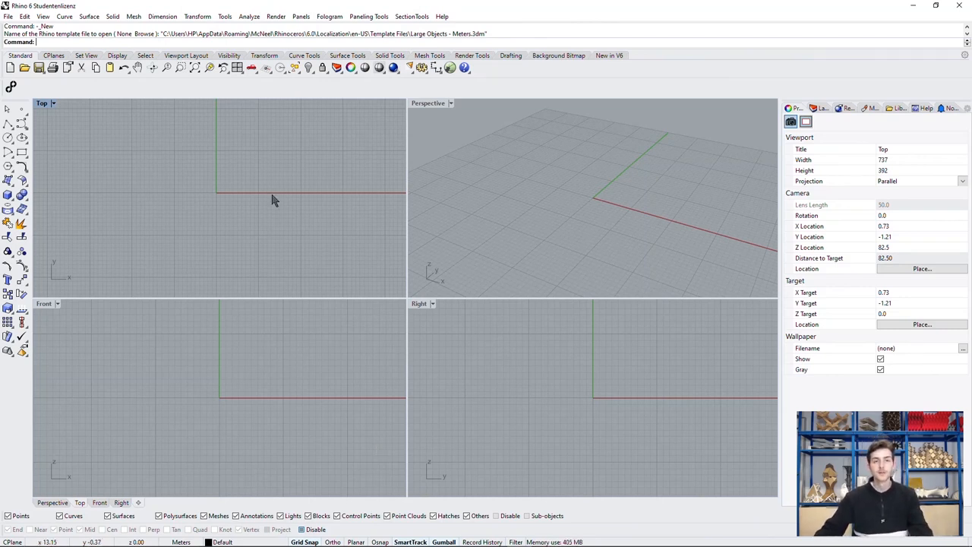
{"action": "mouse_move", "coordinate": [276, 196]}
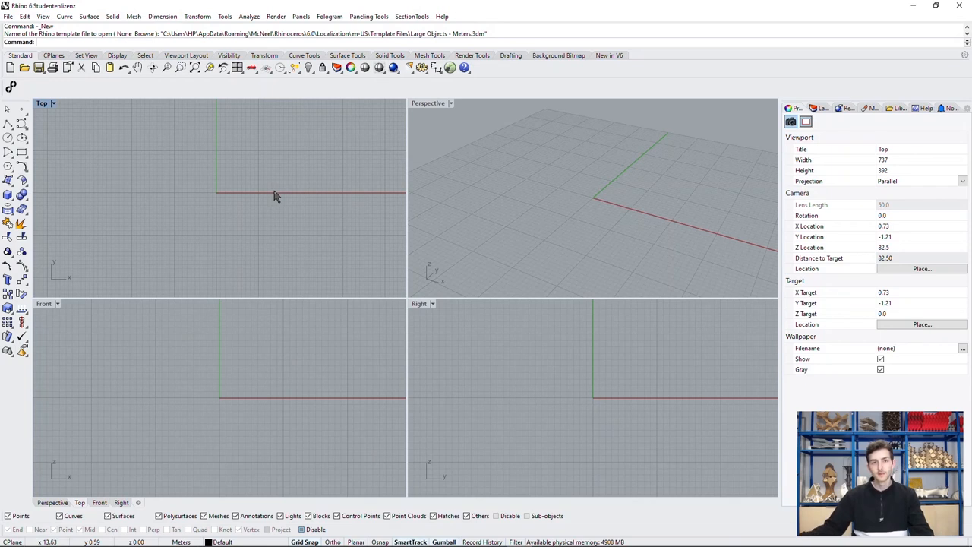
{"action": "mouse_move", "coordinate": [43, 113]}
{"action": "type", "text": "Rectangle"}
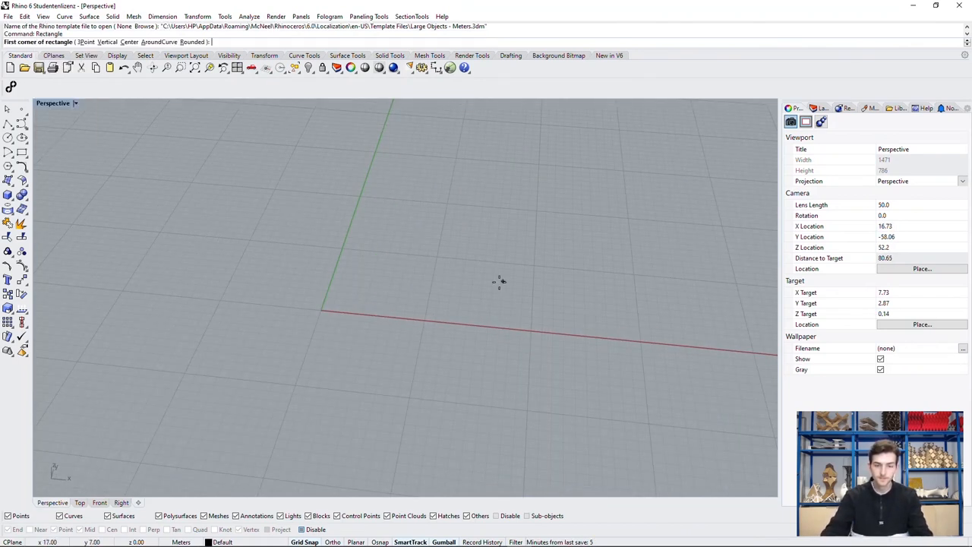
Draw a 13 x 13 square from the origin with the Rectangle command.
{"action": "left_click", "coordinate": [322, 310]}
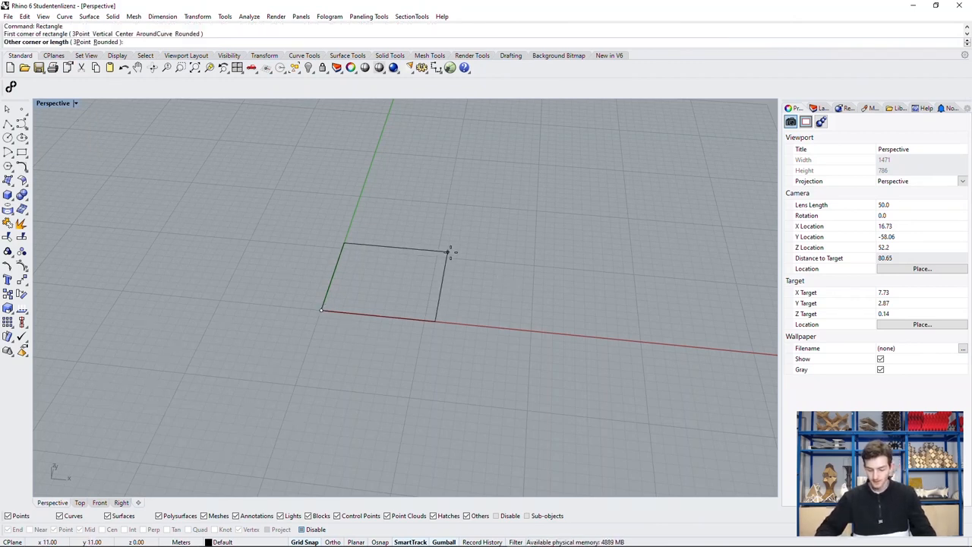
{"action": "type", "text": "13"}
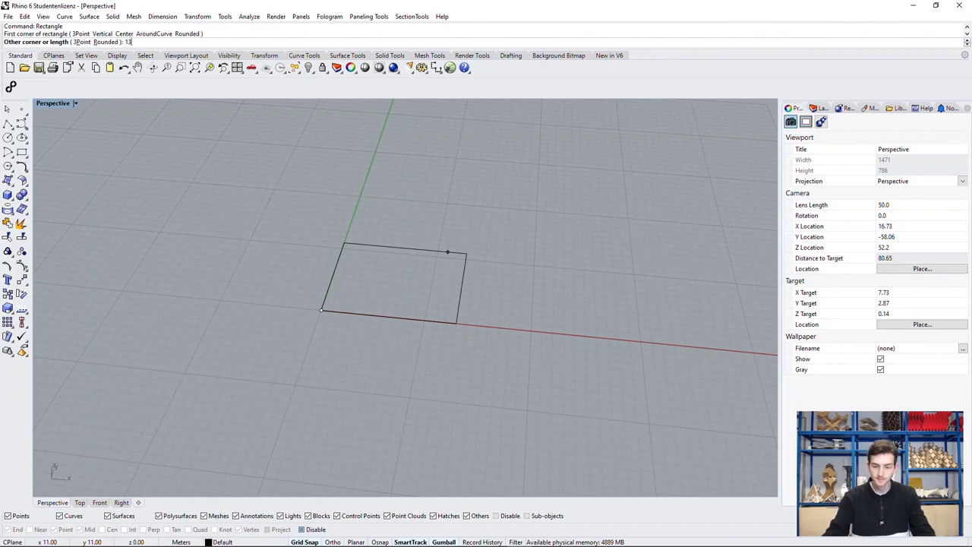
{"action": "left_click", "coordinate": [447, 252]}
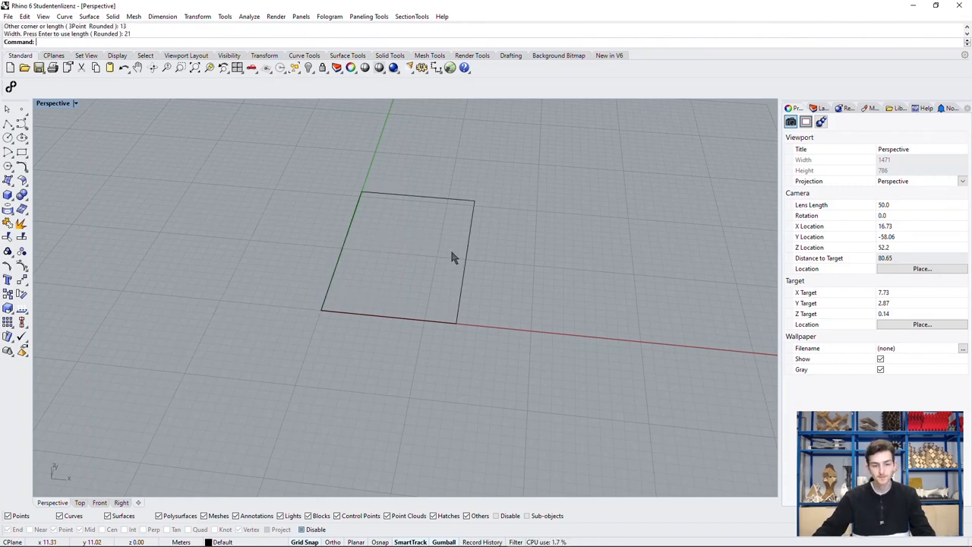
{"action": "mouse_move", "coordinate": [595, 262]}
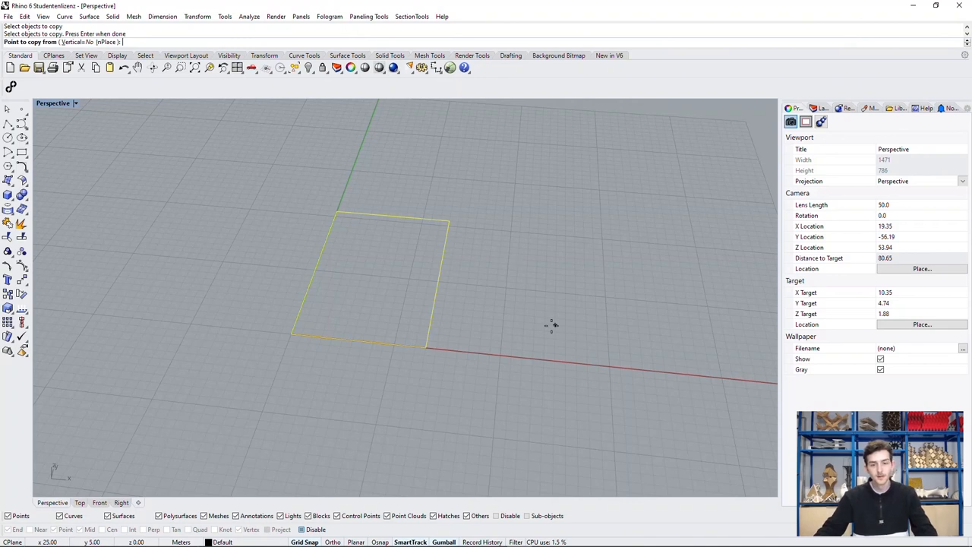
{"action": "mouse_move", "coordinate": [574, 336]}
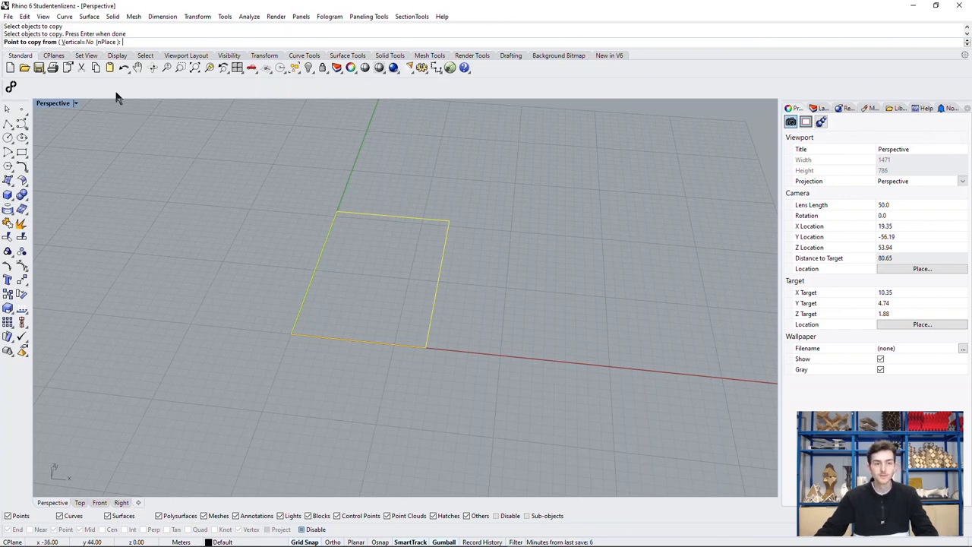
Restrict the copy of the square to straight vertical movement.
{"action": "left_click", "coordinate": [79, 43]}
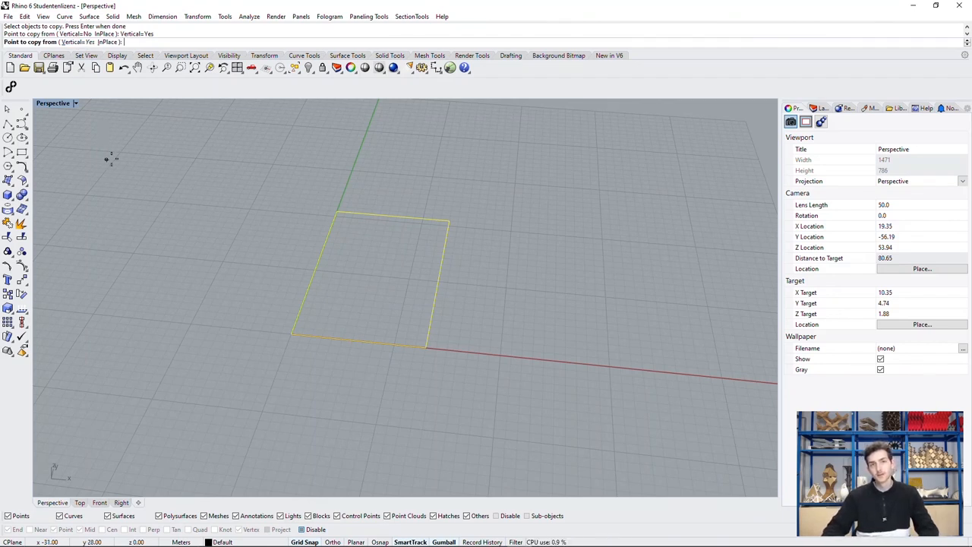
{"action": "mouse_move", "coordinate": [109, 179]}
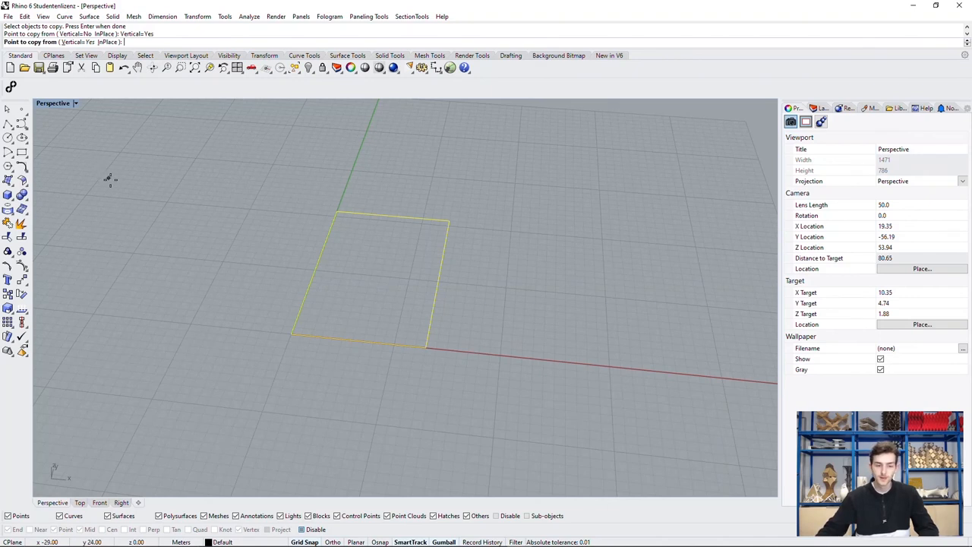
{"action": "mouse_move", "coordinate": [185, 219]}
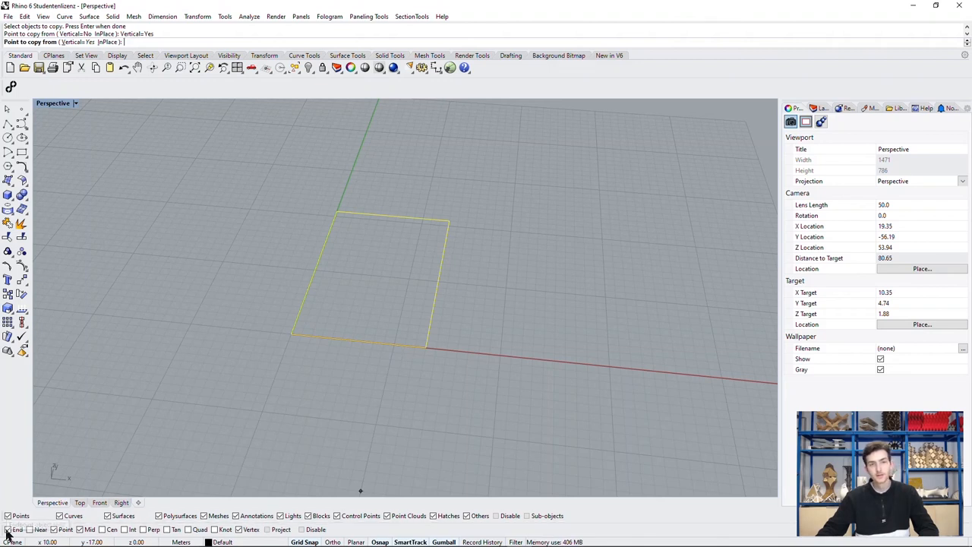
{"action": "mouse_move", "coordinate": [303, 392]}
{"action": "type", "text": "21"}
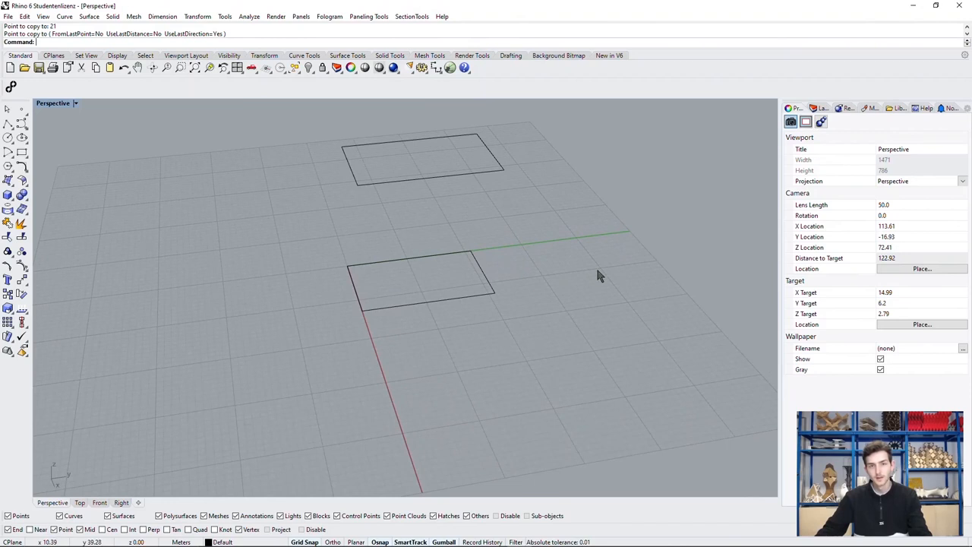
{"action": "mouse_move", "coordinate": [585, 278]}
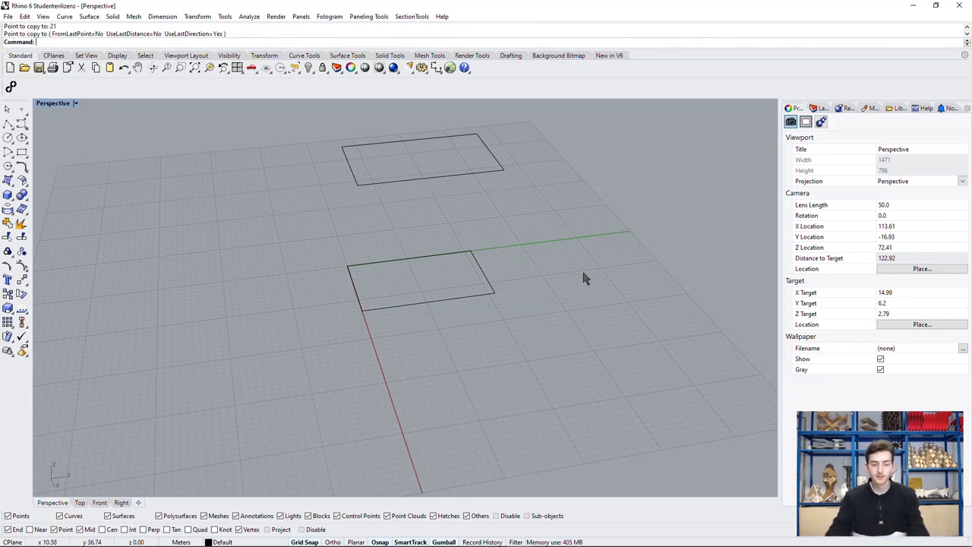
Rotate the raised square 20 degrees about its own centre.
{"action": "type", "text": "Roto"}
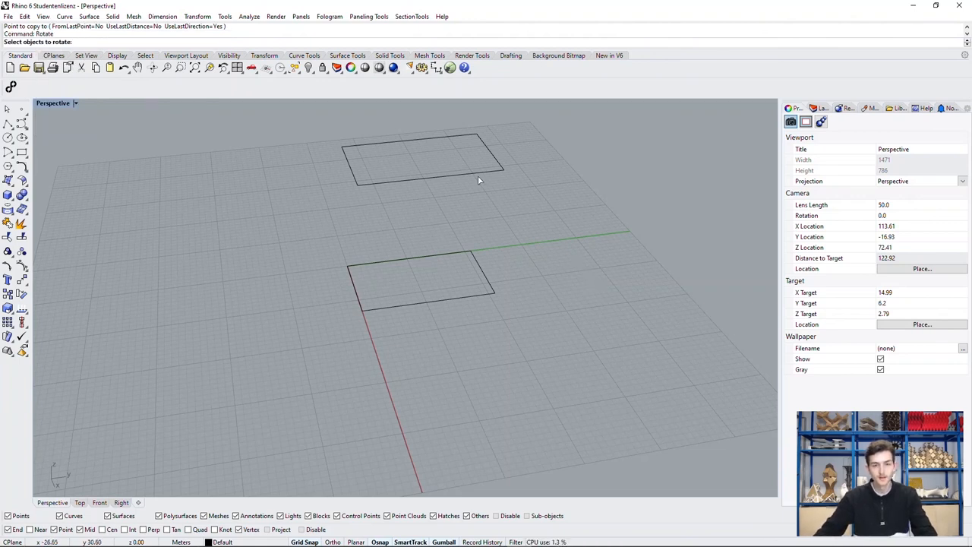
{"action": "left_click", "coordinate": [423, 159]}
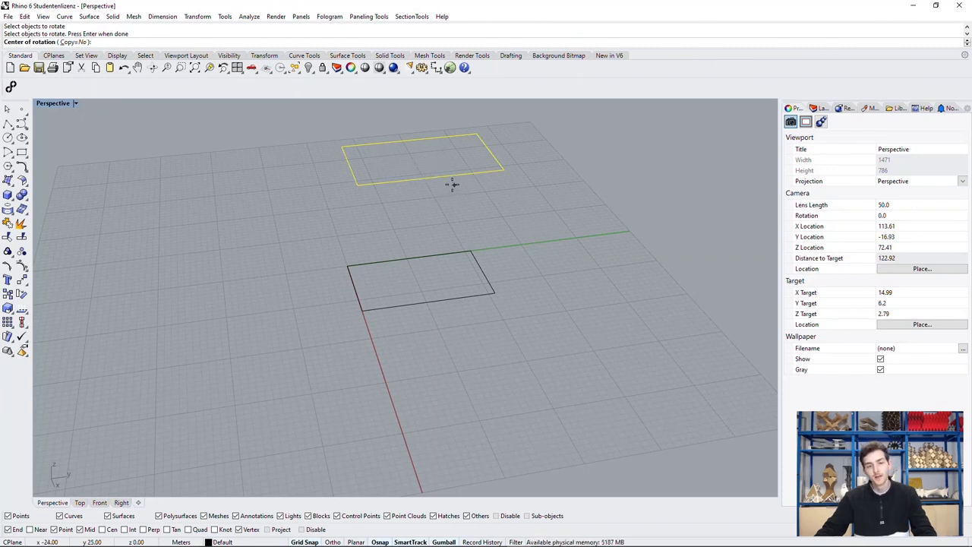
{"action": "mouse_move", "coordinate": [513, 213]}
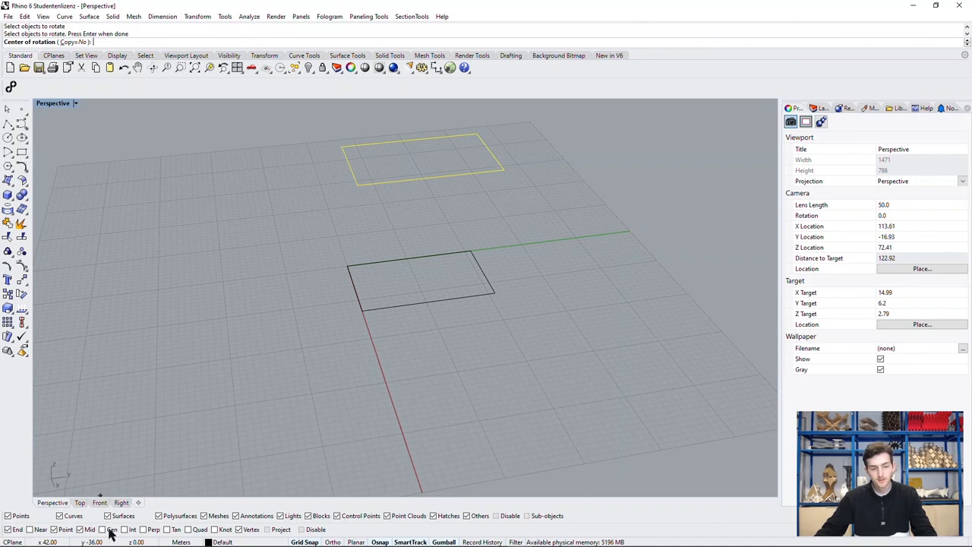
{"action": "mouse_move", "coordinate": [112, 528]}
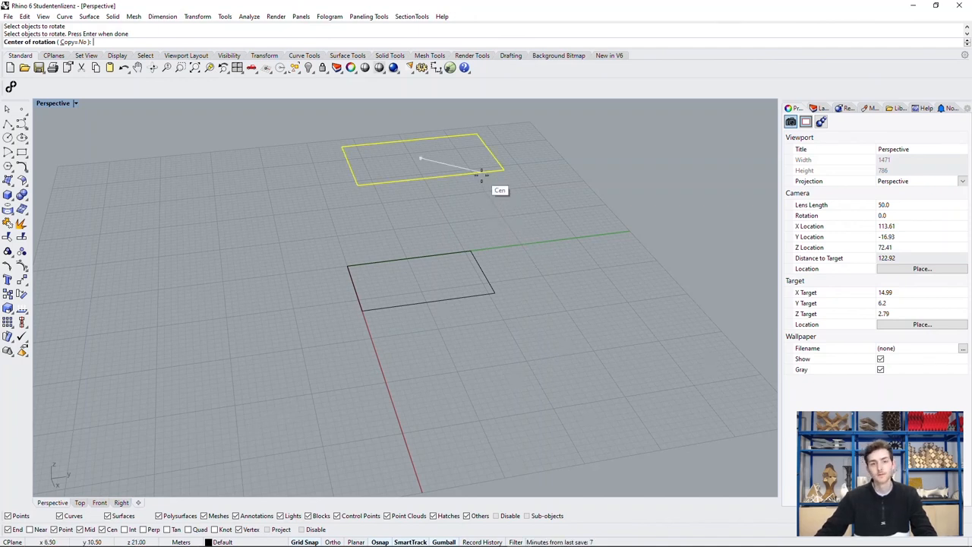
{"action": "left_click", "coordinate": [480, 176]}
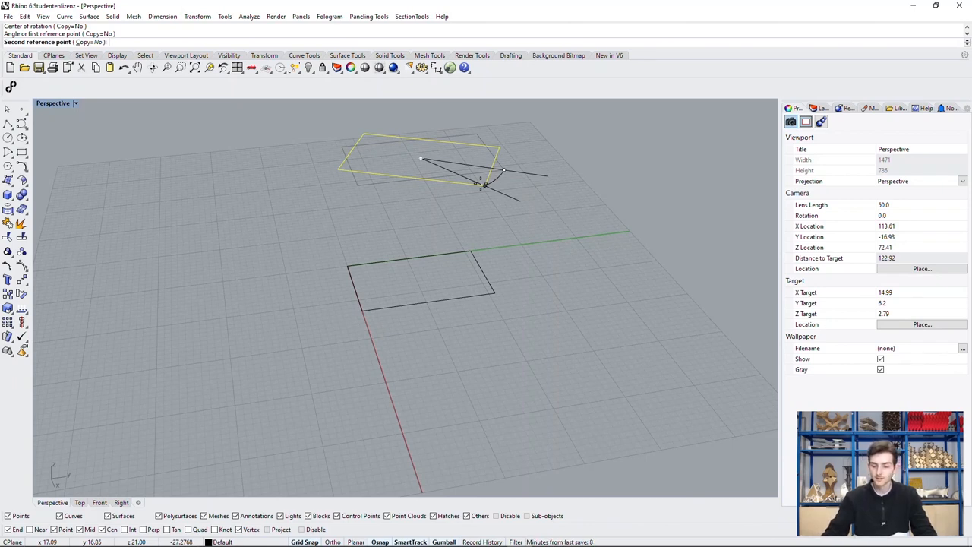
{"action": "type", "text": "20"}
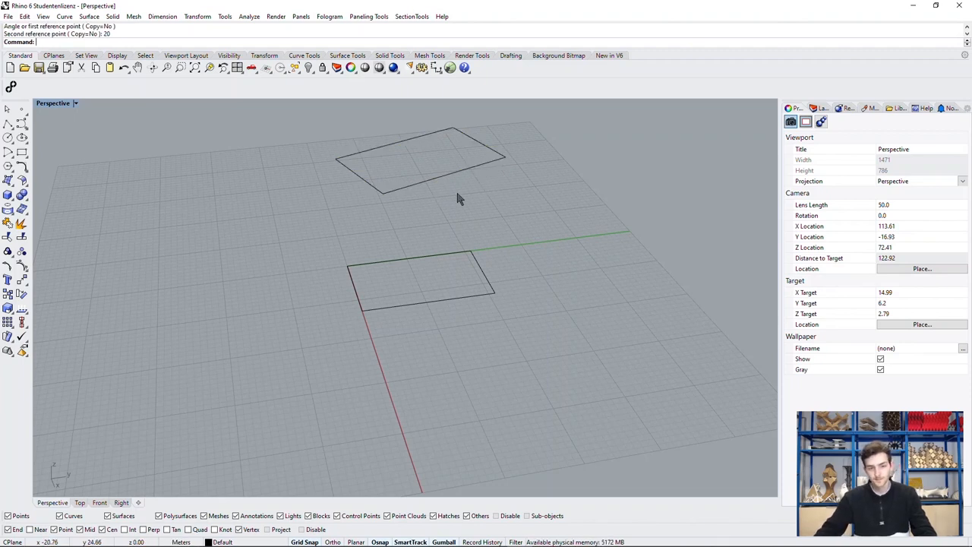
Loft the ground and raised squares with straight sections into the first tower.
{"action": "left_click_drag", "start_coordinate": [456, 198], "coordinate": [644, 219]}
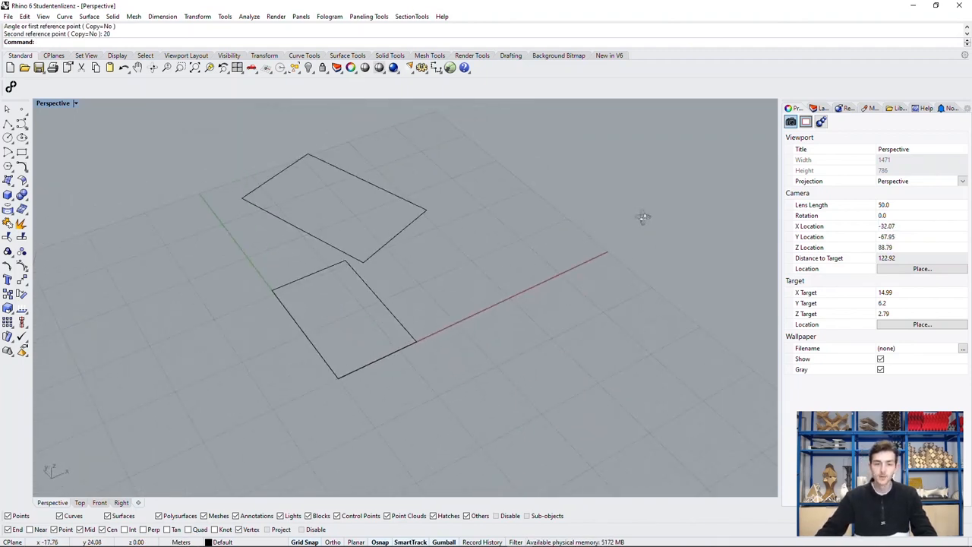
{"action": "left_click_drag", "start_coordinate": [644, 219], "coordinate": [594, 204]}
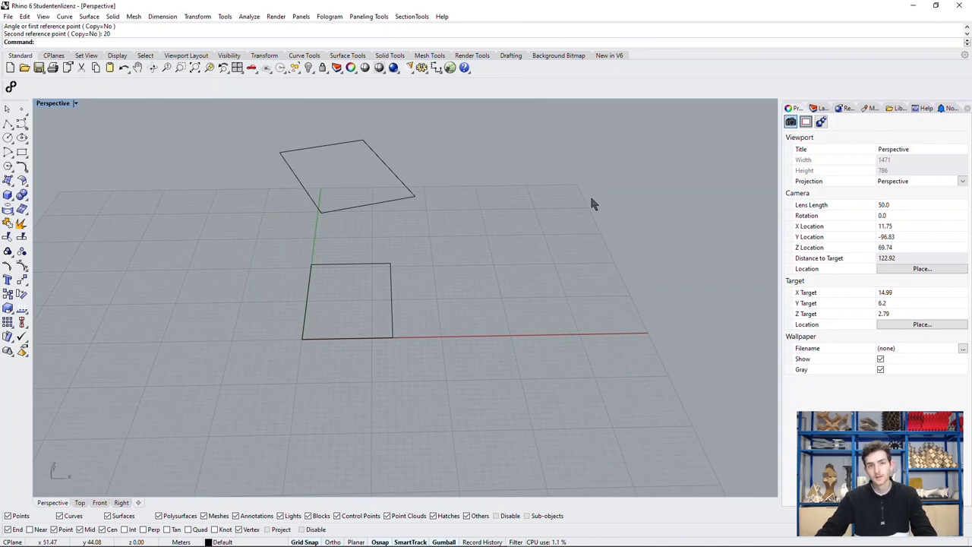
{"action": "mouse_move", "coordinate": [556, 213]}
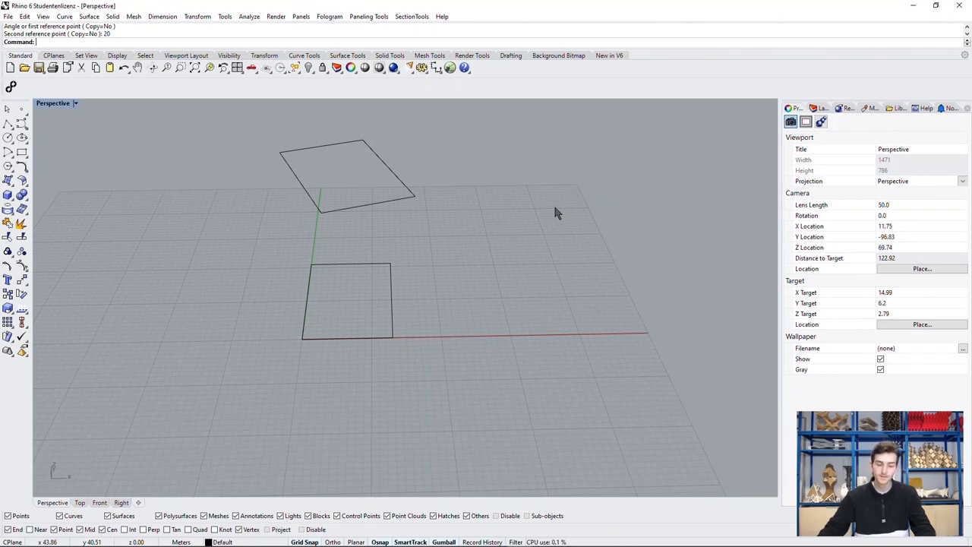
{"action": "mouse_move", "coordinate": [574, 241]}
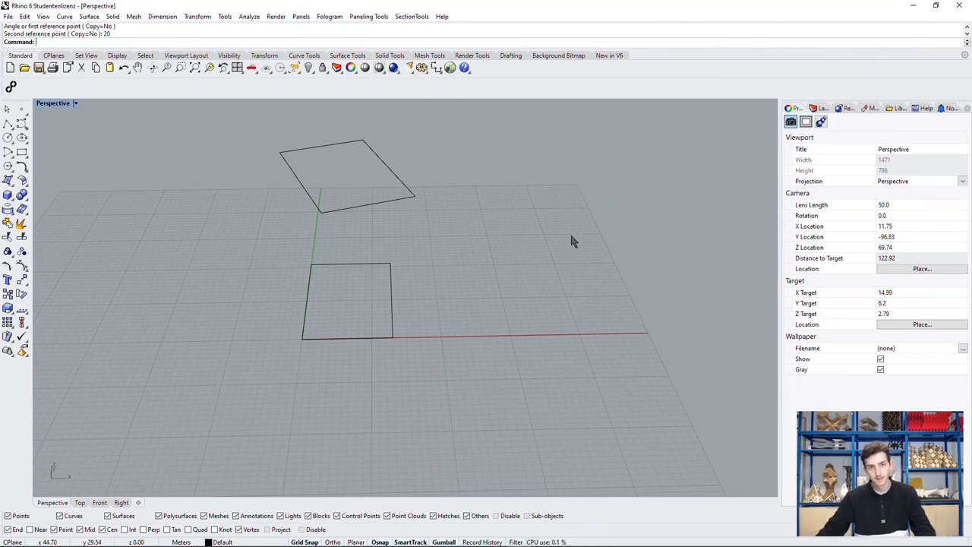
{"action": "mouse_move", "coordinate": [562, 250]}
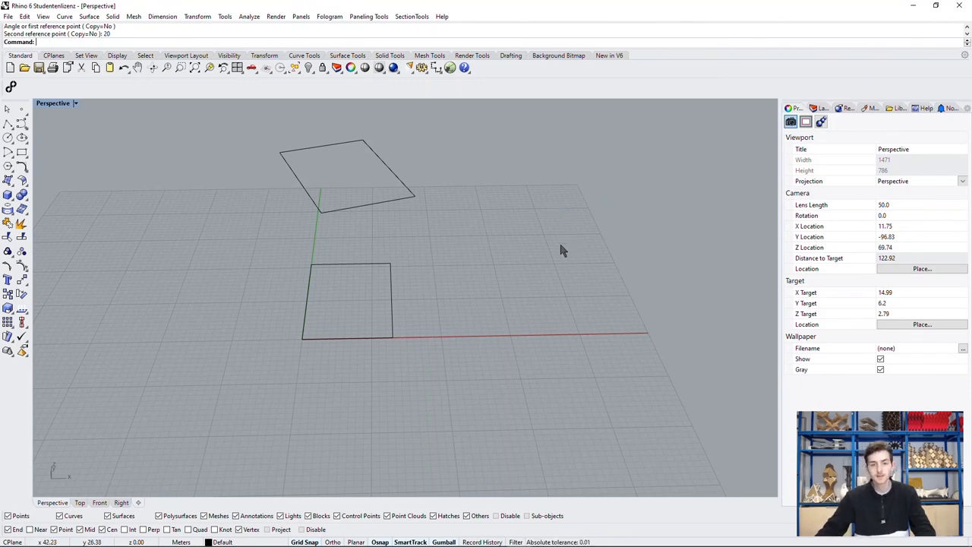
{"action": "mouse_move", "coordinate": [437, 302]}
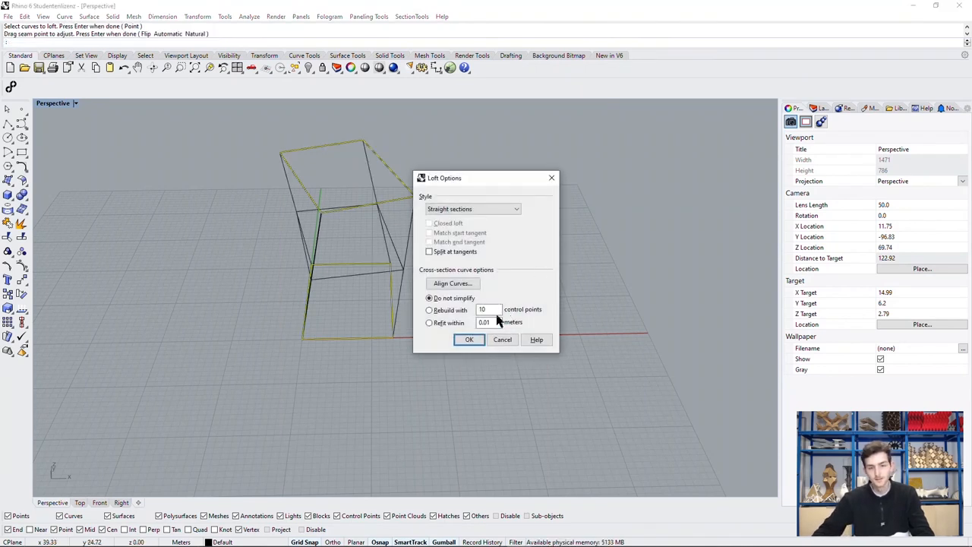
{"action": "left_click", "coordinate": [468, 341]}
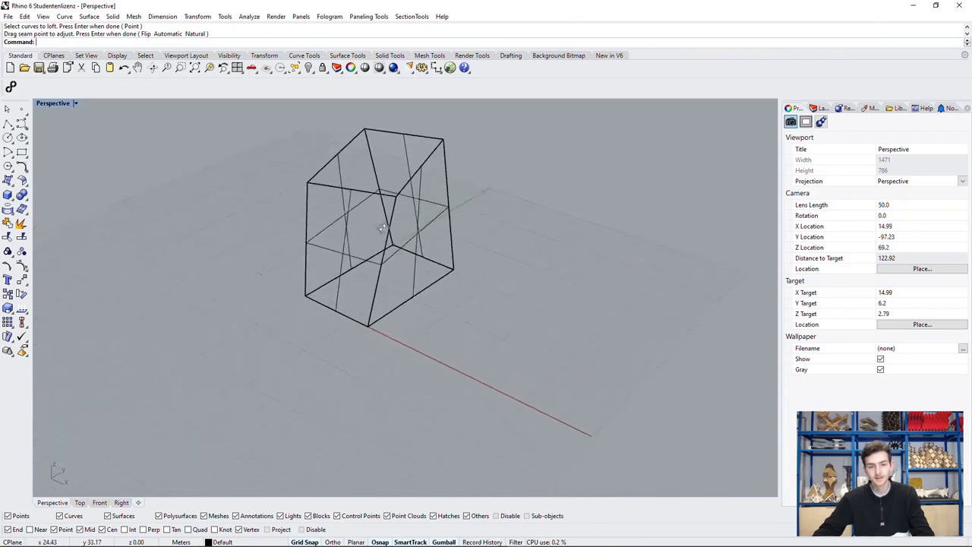
Switch the Perspective viewport to Shaded display.
{"action": "left_click", "coordinate": [54, 103]}
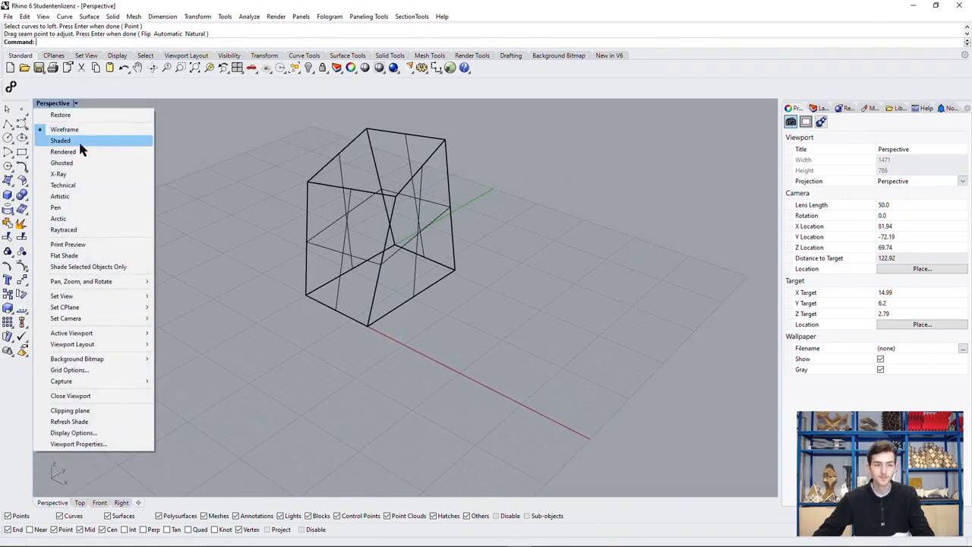
{"action": "left_click", "coordinate": [61, 139]}
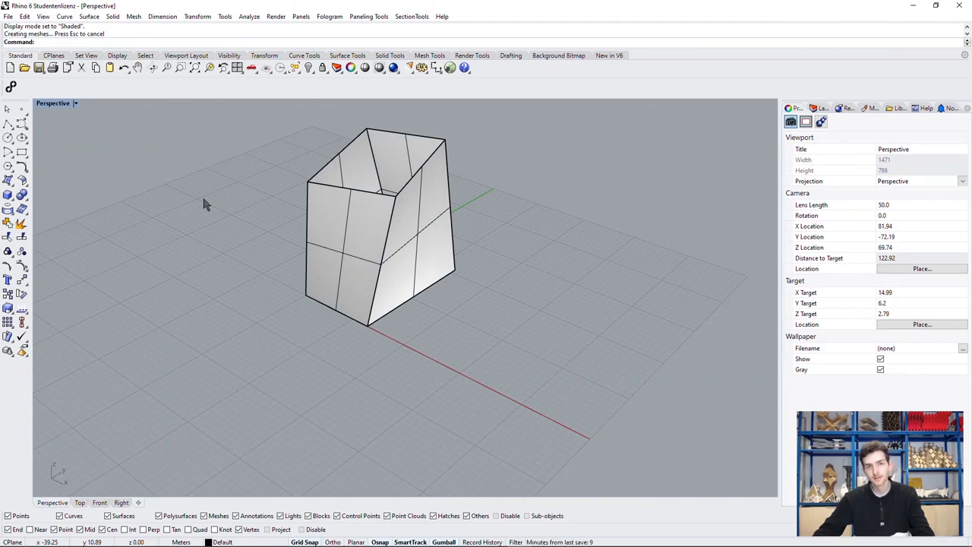
{"action": "mouse_move", "coordinate": [213, 255]}
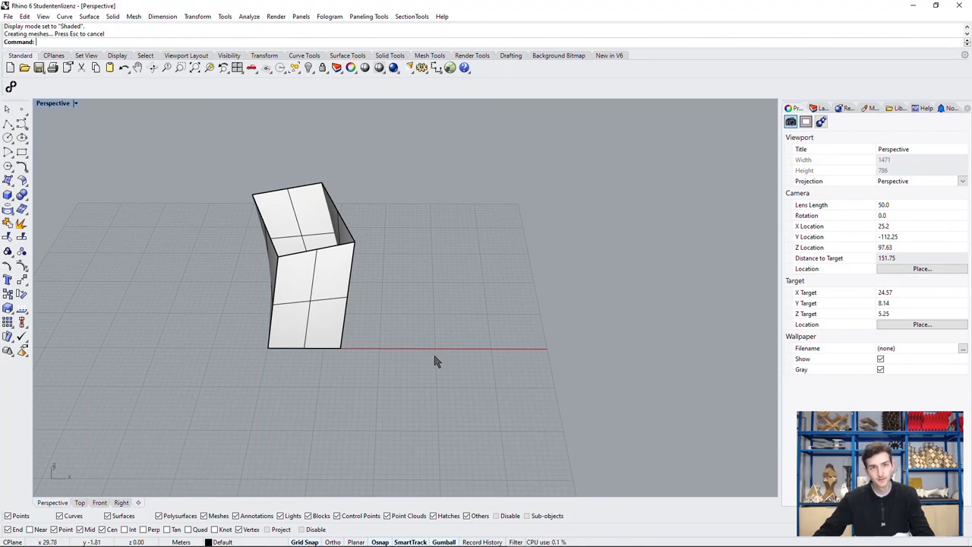
{"action": "mouse_move", "coordinate": [385, 361]}
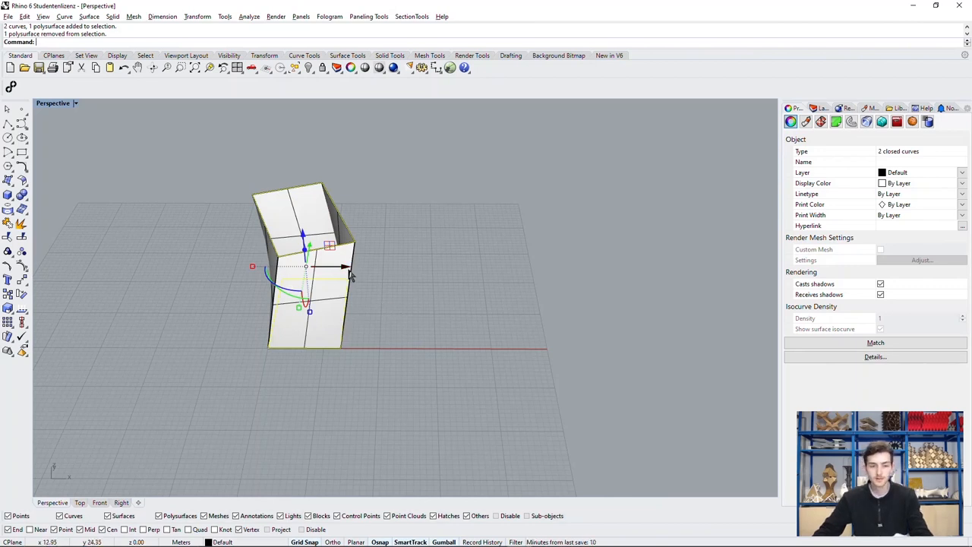
Duplicate the rectangle pair to the right of the first tower.
{"action": "left_click_drag", "start_coordinate": [304, 266], "coordinate": [431, 265]}
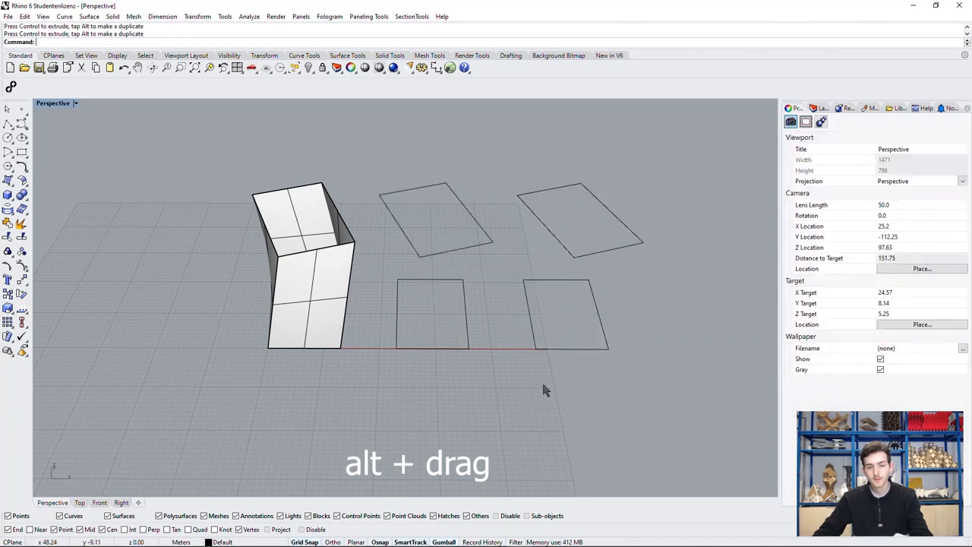
{"action": "mouse_move", "coordinate": [502, 378]}
{"action": "type", "text": "Loft"}
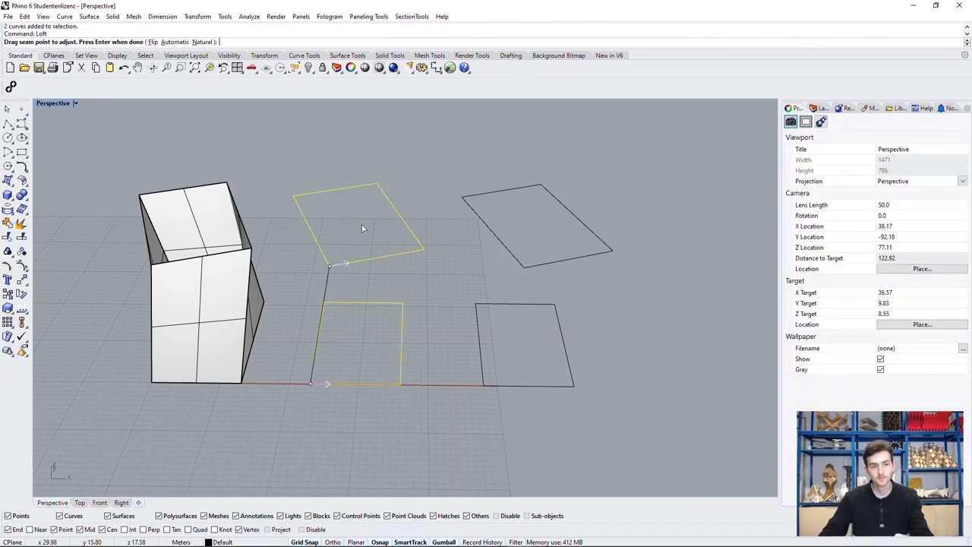
{"action": "mouse_move", "coordinate": [386, 280]}
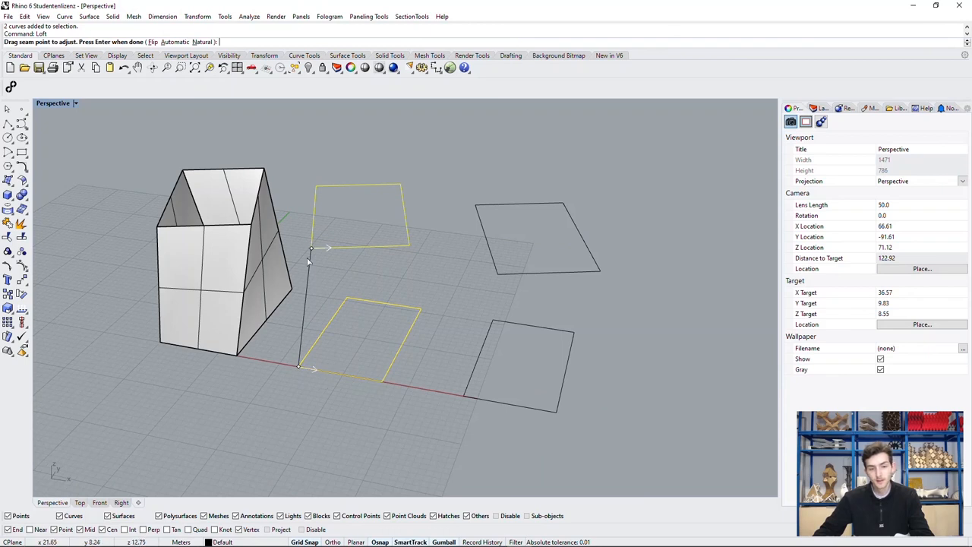
{"action": "mouse_move", "coordinate": [372, 249]}
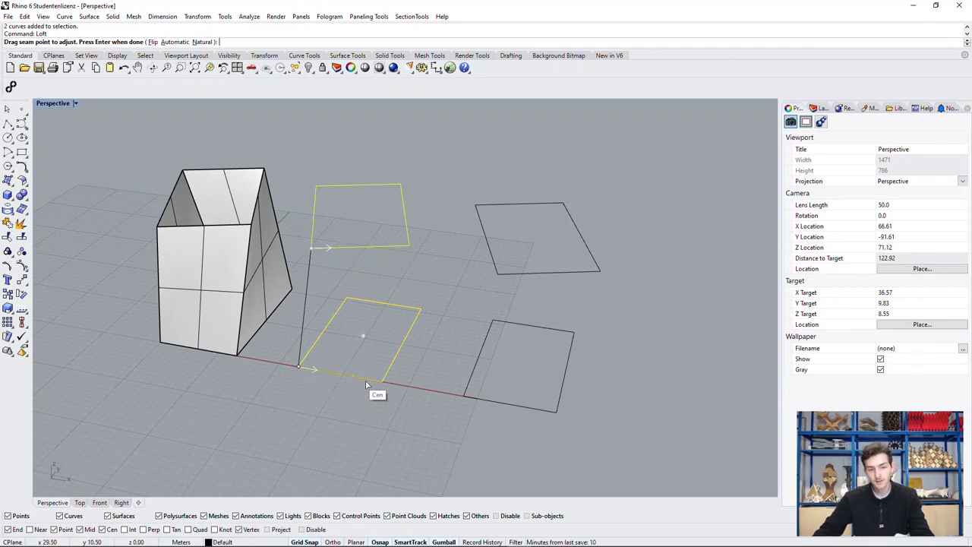
{"action": "mouse_move", "coordinate": [410, 250]}
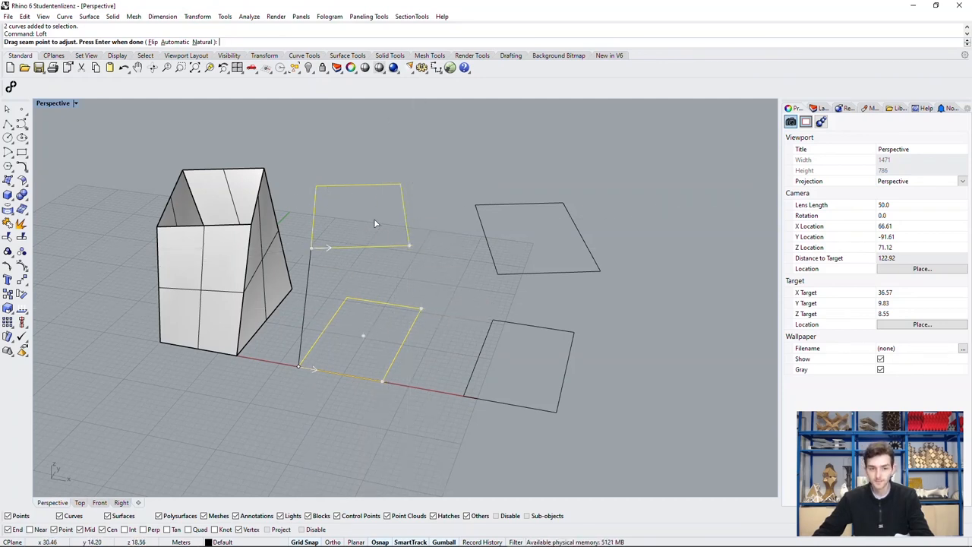
{"action": "mouse_move", "coordinate": [458, 284]}
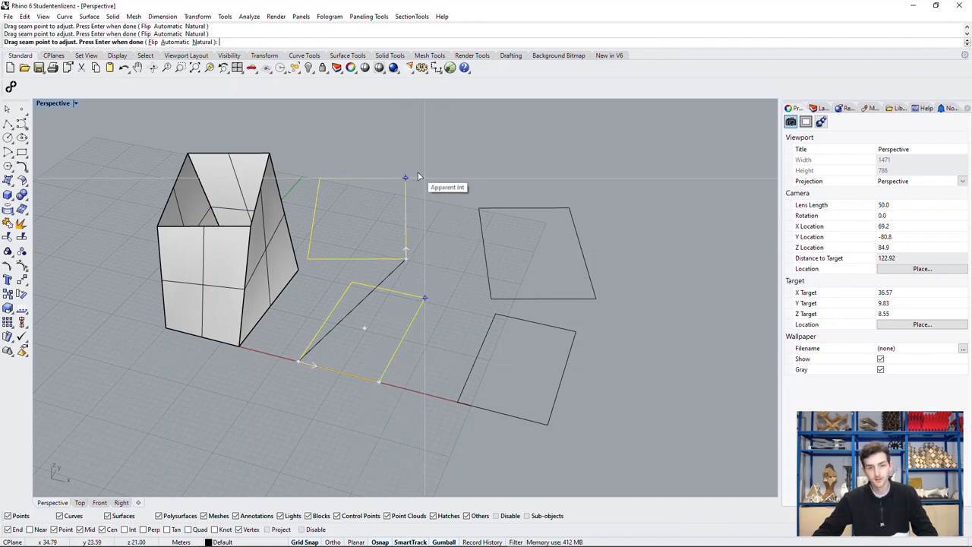
Finish the offset seam points and accept the loft for the second twisted tower.
{"action": "key", "text": "Enter"}
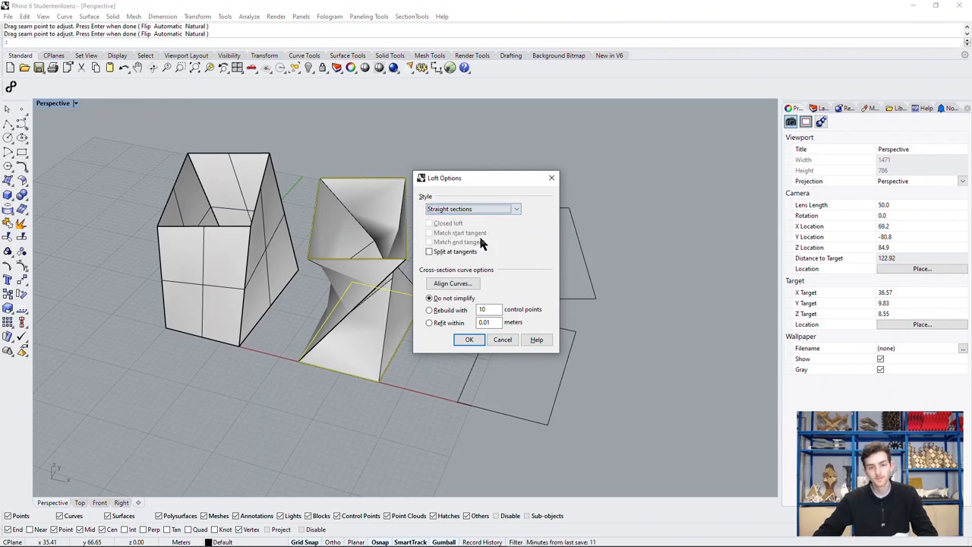
{"action": "left_click", "coordinate": [468, 340]}
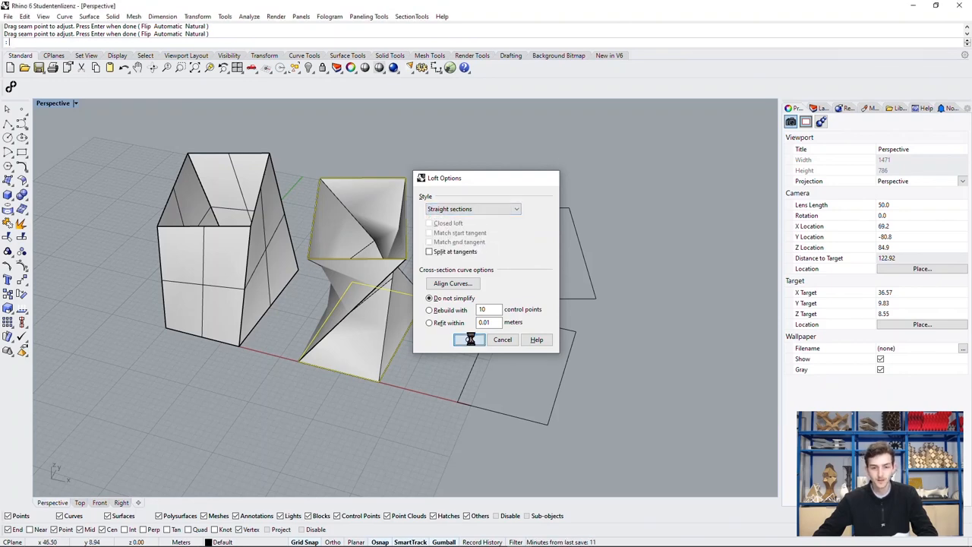
{"action": "left_click", "coordinate": [467, 340]}
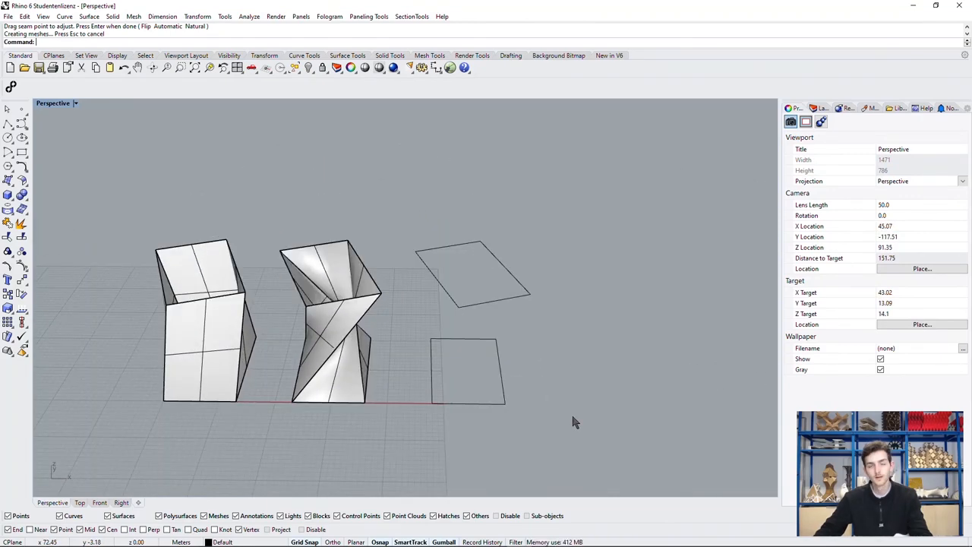
{"action": "mouse_move", "coordinate": [546, 395]}
{"action": "type", "text": "Loft"}
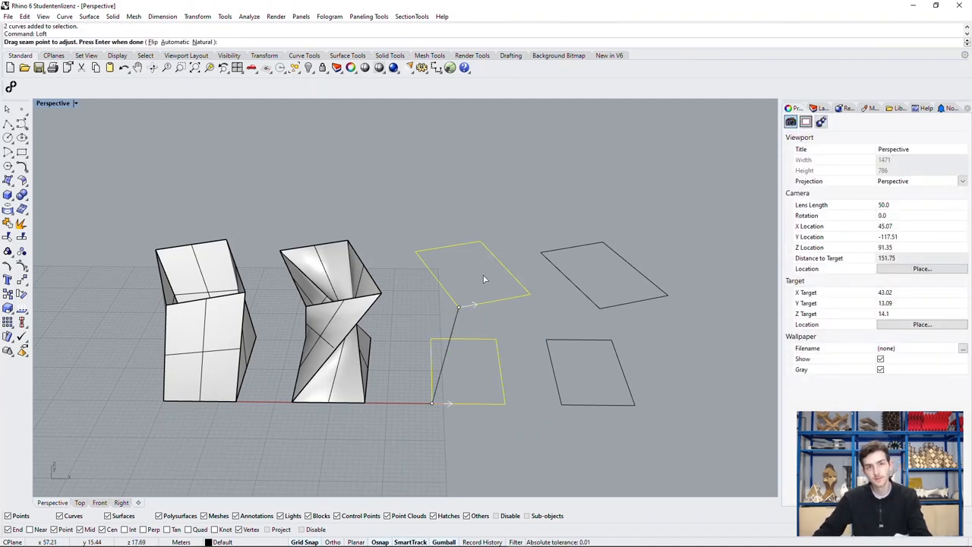
{"action": "mouse_move", "coordinate": [469, 274]}
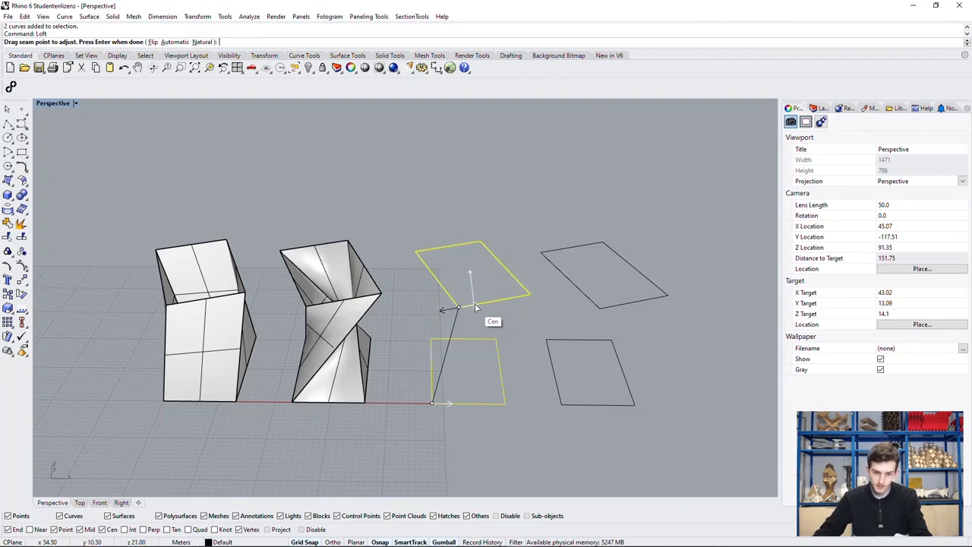
{"action": "mouse_move", "coordinate": [493, 425]}
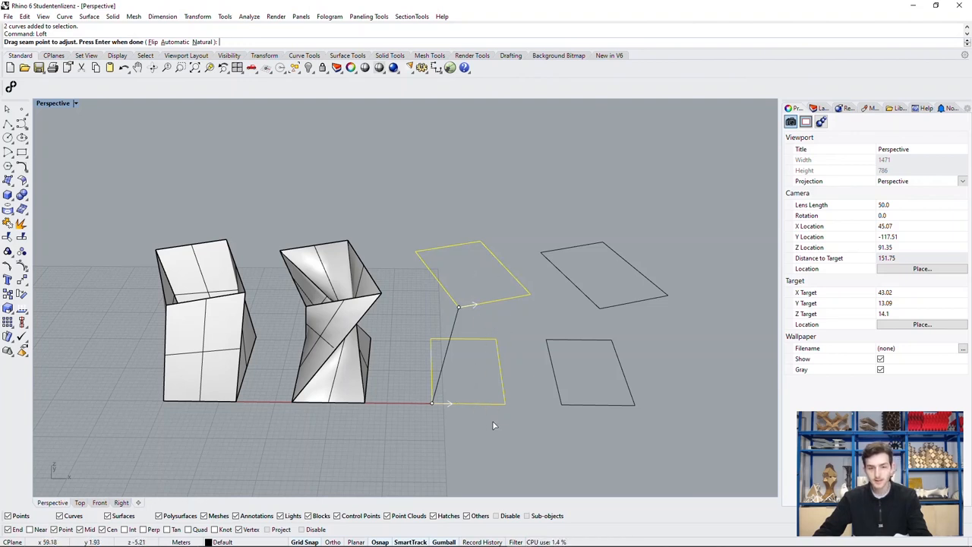
{"action": "mouse_move", "coordinate": [531, 417]}
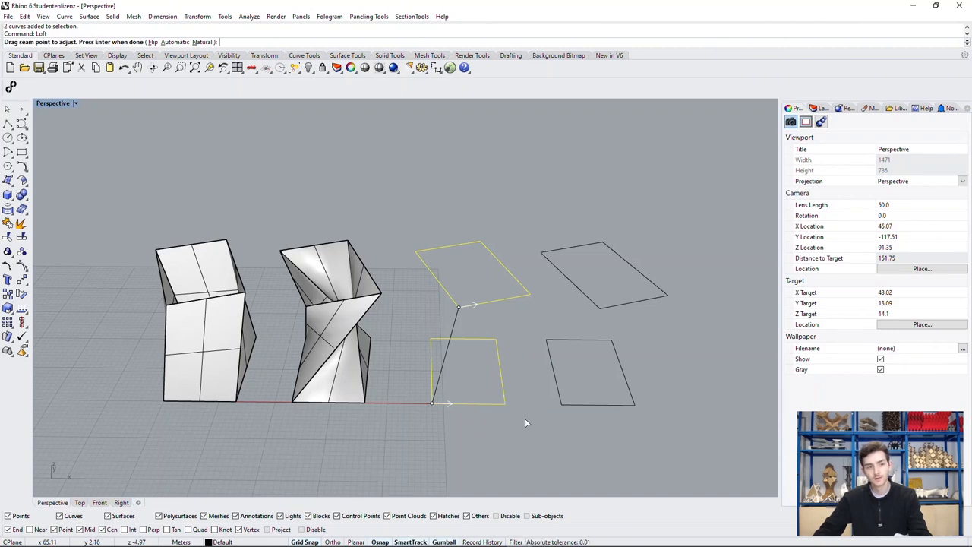
{"action": "mouse_move", "coordinate": [523, 193]}
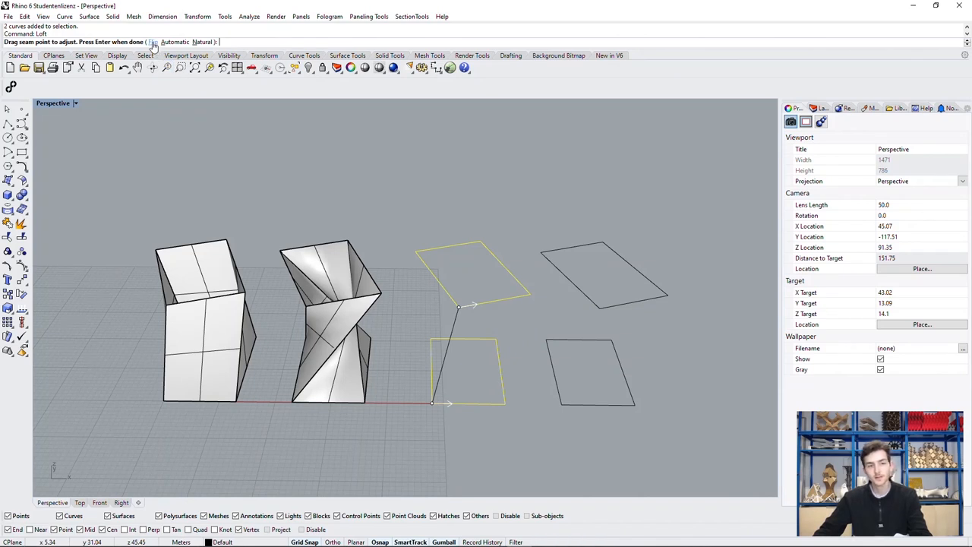
Flip a seam direction and accept the loft for the third twisted tower.
{"action": "left_click", "coordinate": [144, 42]}
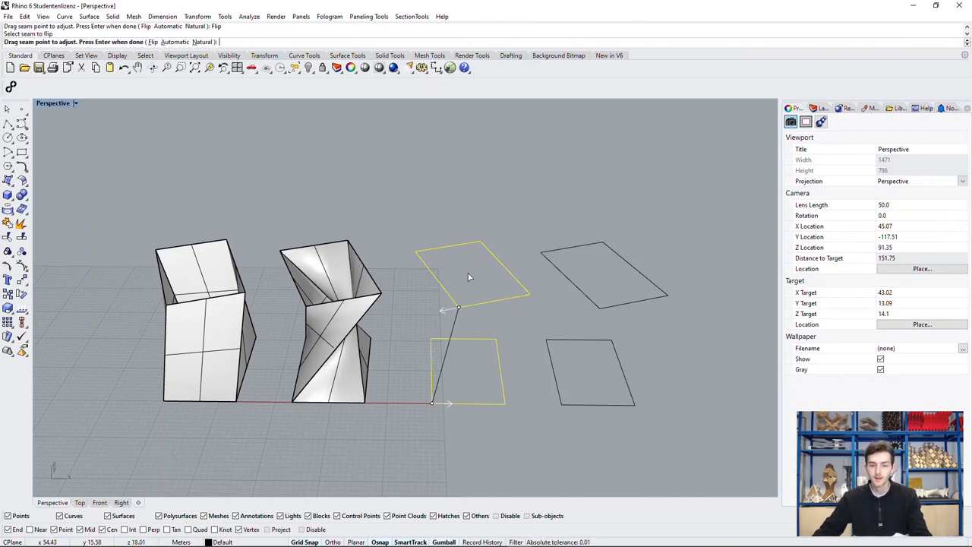
{"action": "key", "text": "enter"}
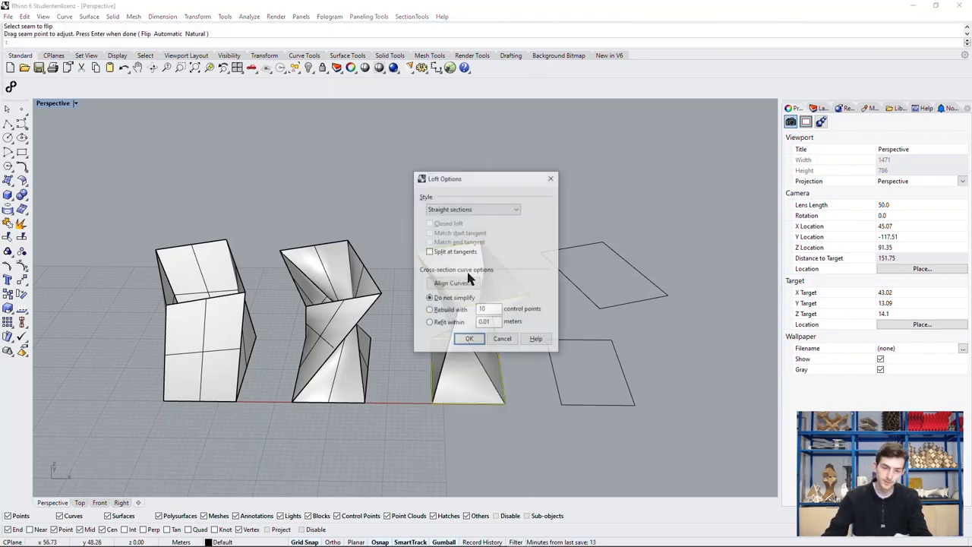
{"action": "left_click", "coordinate": [468, 337]}
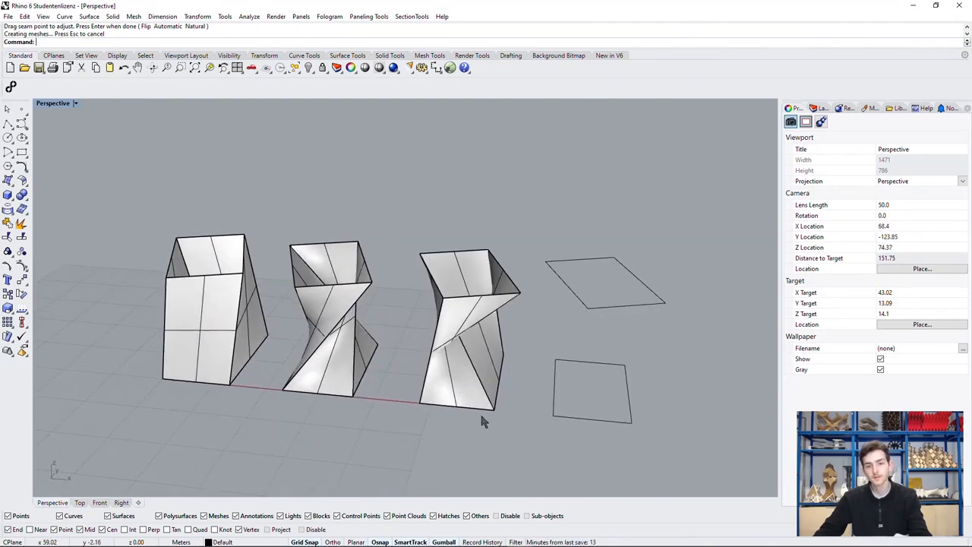
{"action": "left_click_drag", "start_coordinate": [486, 423], "coordinate": [555, 401]}
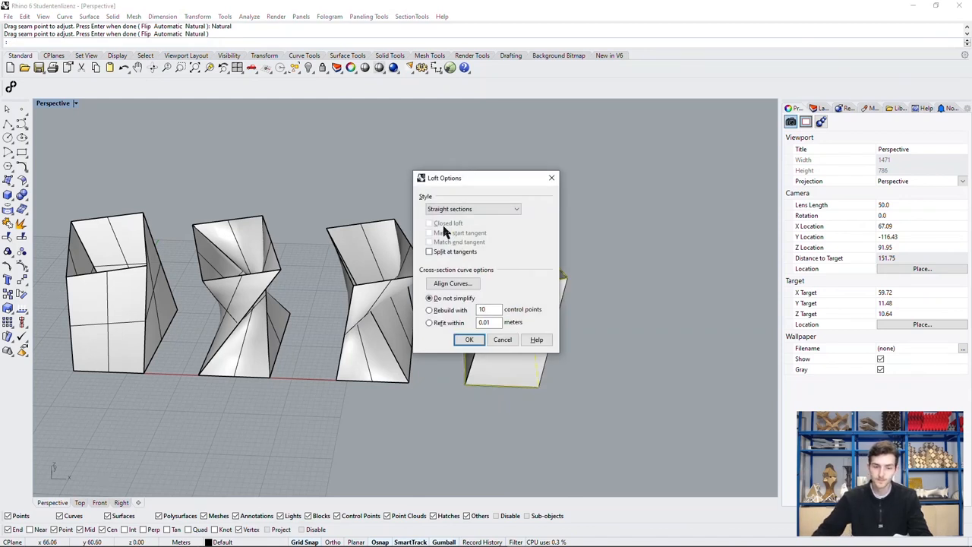
Accept the straight-section loft for the fourth twisted tower.
{"action": "left_click", "coordinate": [467, 340]}
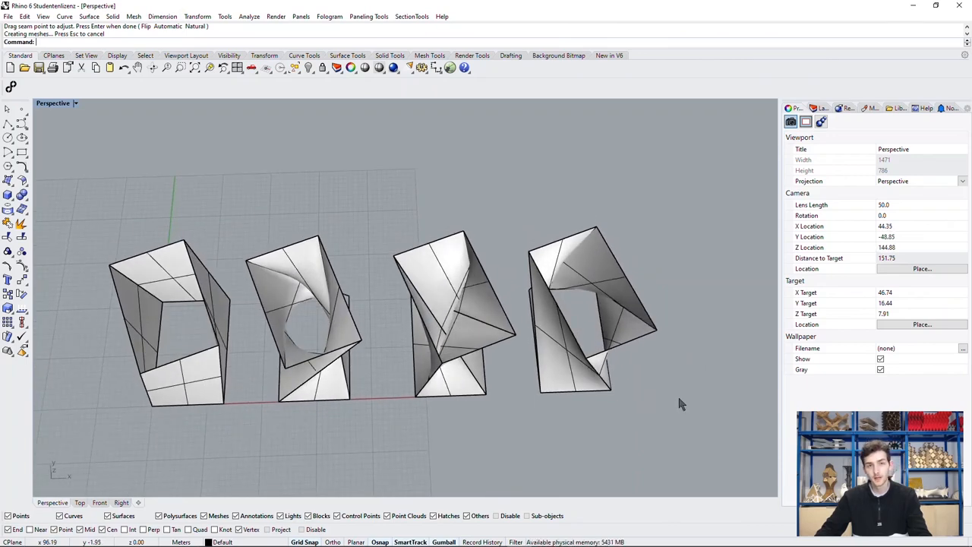
Make Layer 01 the current layer in the Layers panel.
{"action": "left_click_drag", "start_coordinate": [681, 403], "coordinate": [671, 319]}
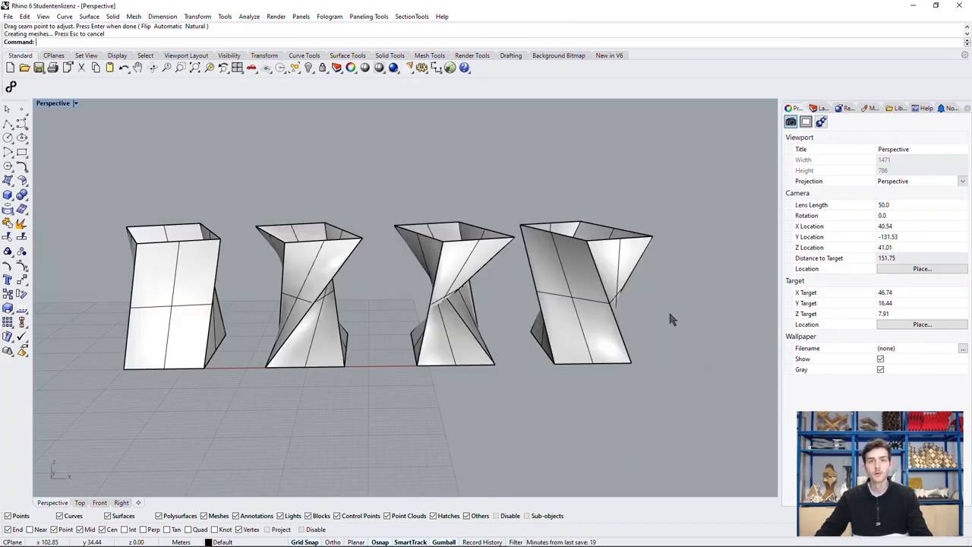
{"action": "left_click_drag", "start_coordinate": [669, 319], "coordinate": [661, 277]}
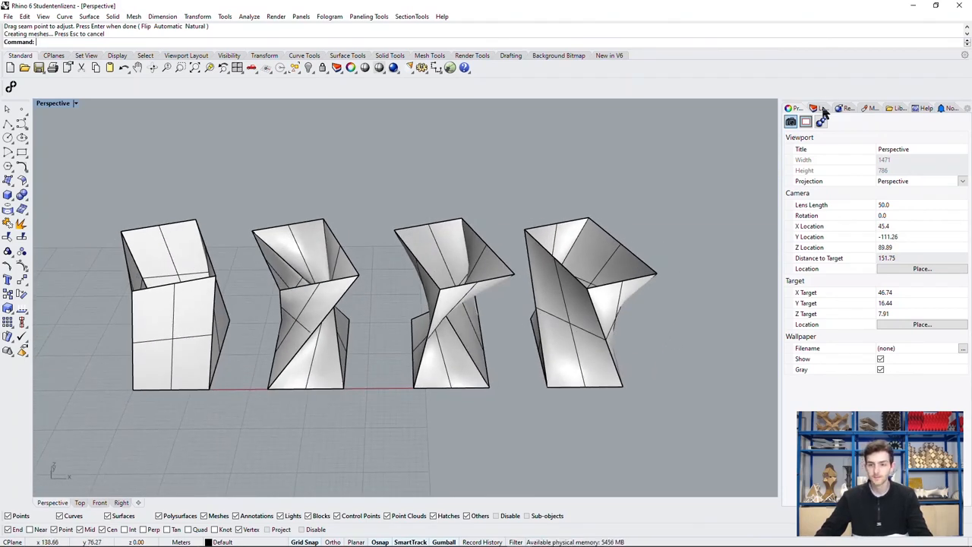
{"action": "left_click", "coordinate": [820, 108]}
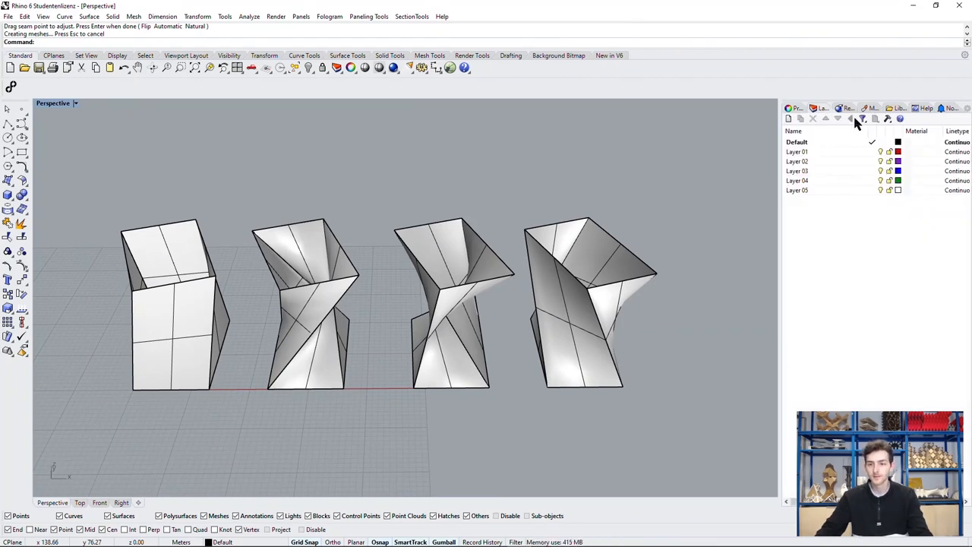
{"action": "left_click", "coordinate": [797, 152]}
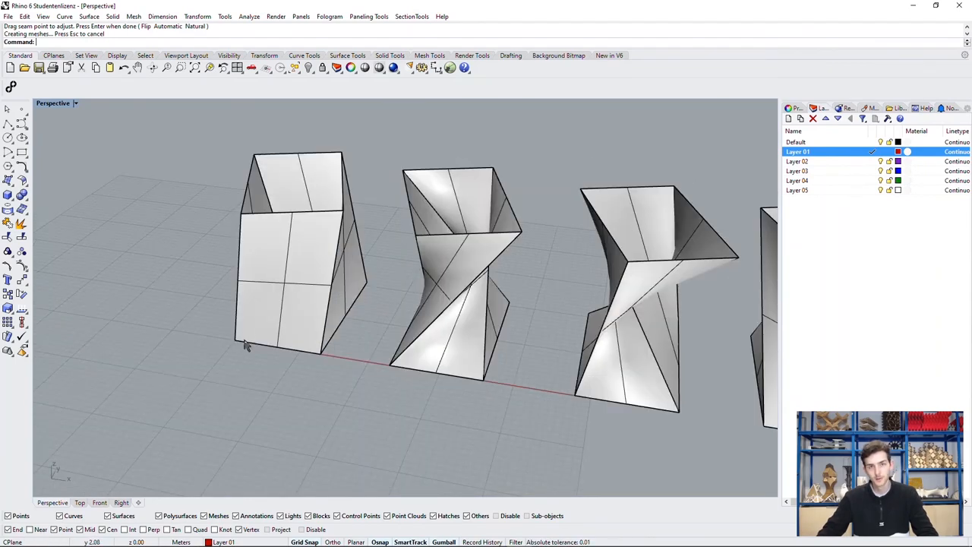
{"action": "mouse_move", "coordinate": [254, 352]}
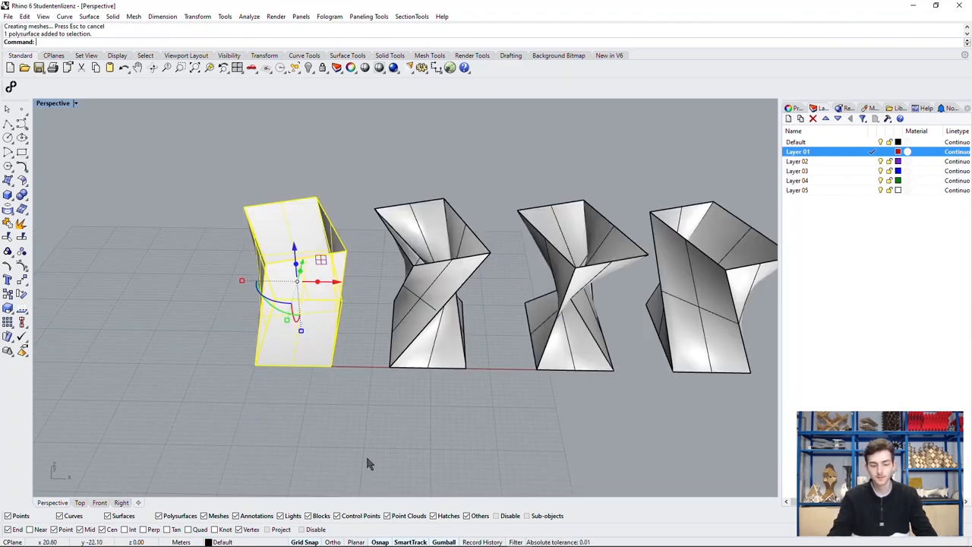
Start the Contour command to slice the first twisted tower horizontally.
{"action": "type", "text": "Contour"}
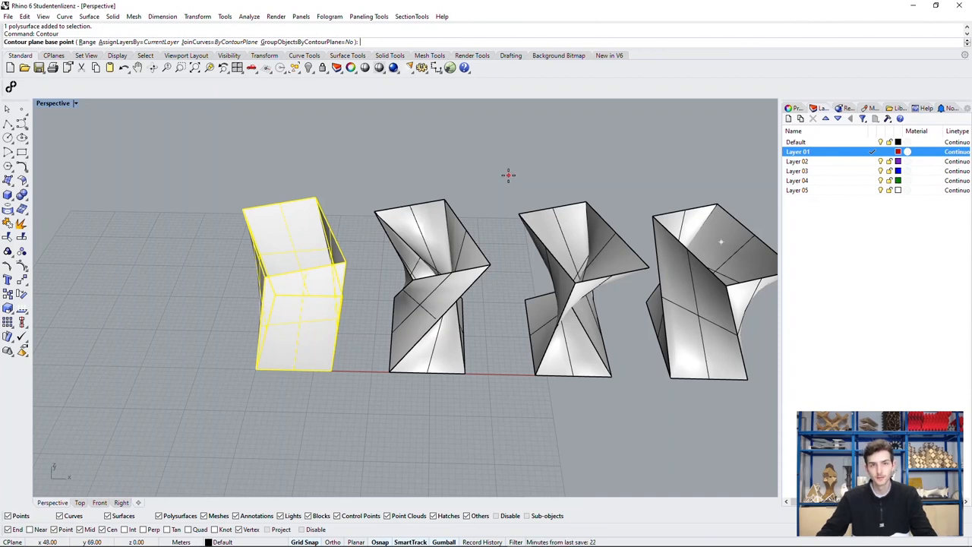
{"action": "mouse_move", "coordinate": [508, 181]}
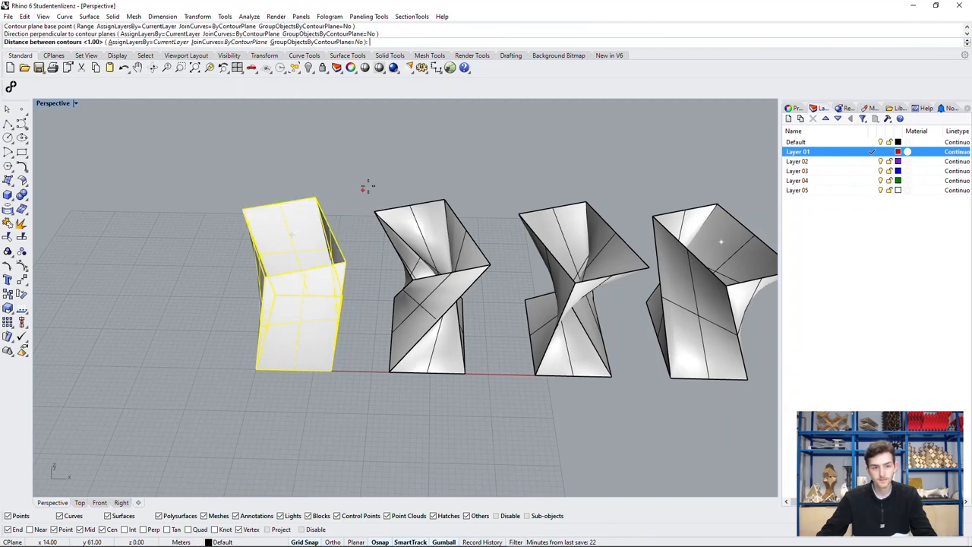
{"action": "mouse_move", "coordinate": [394, 173]}
{"action": "type", "text": "3"}
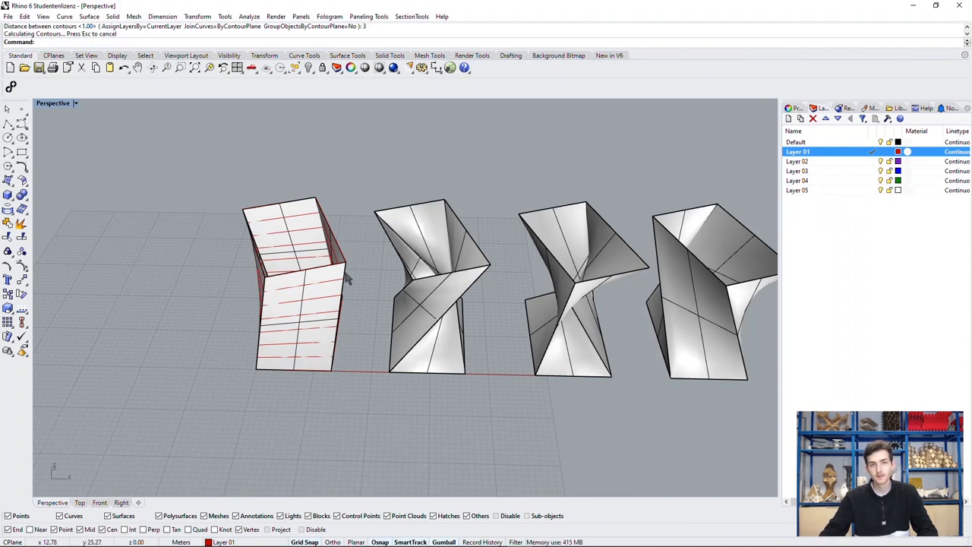
{"action": "mouse_move", "coordinate": [468, 310]}
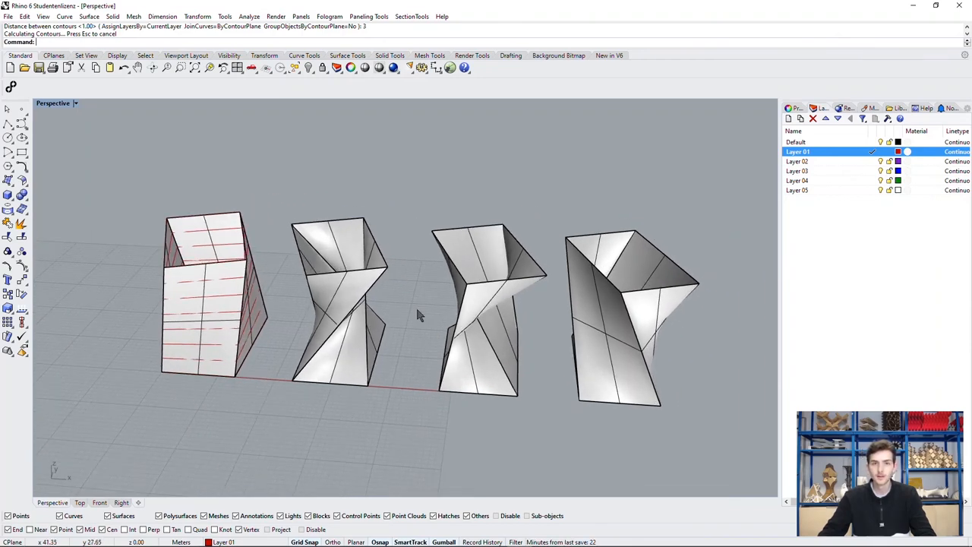
{"action": "mouse_move", "coordinate": [423, 313]}
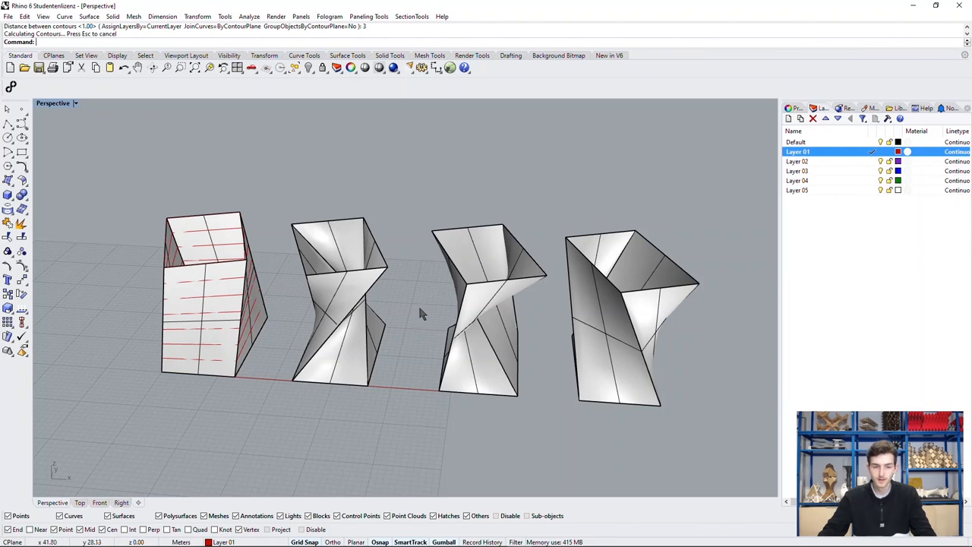
Repeat Contour on the second twisted tower to add its horizontal curves.
{"action": "left_click", "coordinate": [337, 300]}
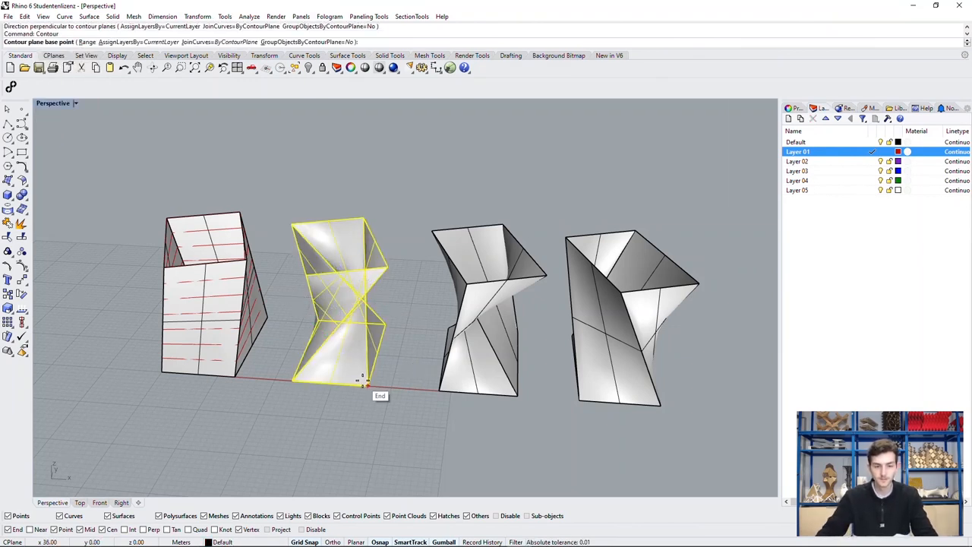
{"action": "left_click", "coordinate": [337, 245]}
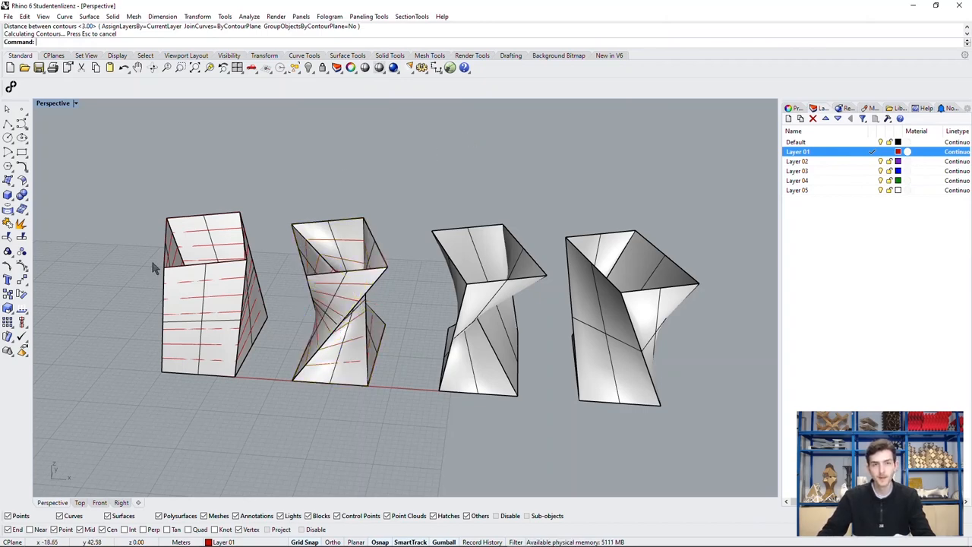
{"action": "mouse_move", "coordinate": [281, 301]}
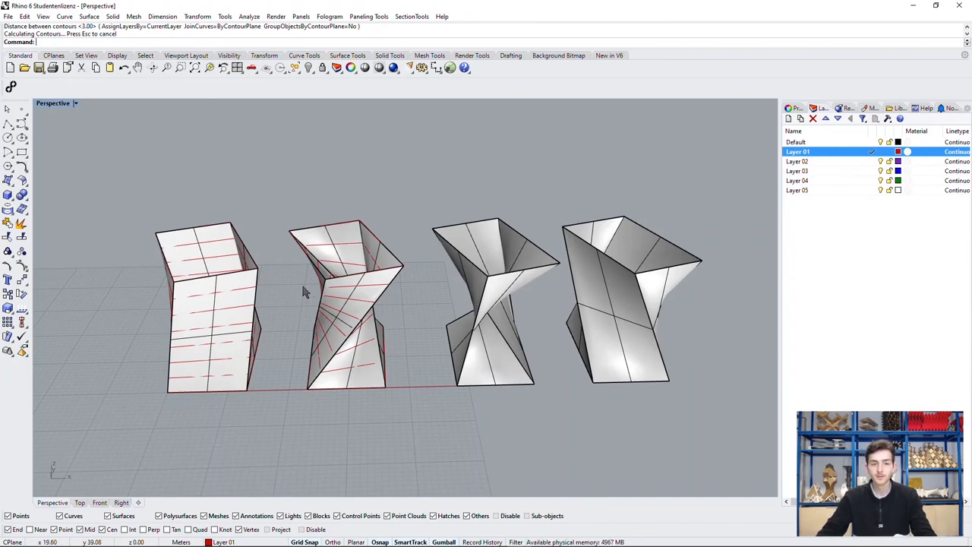
{"action": "mouse_move", "coordinate": [296, 284]}
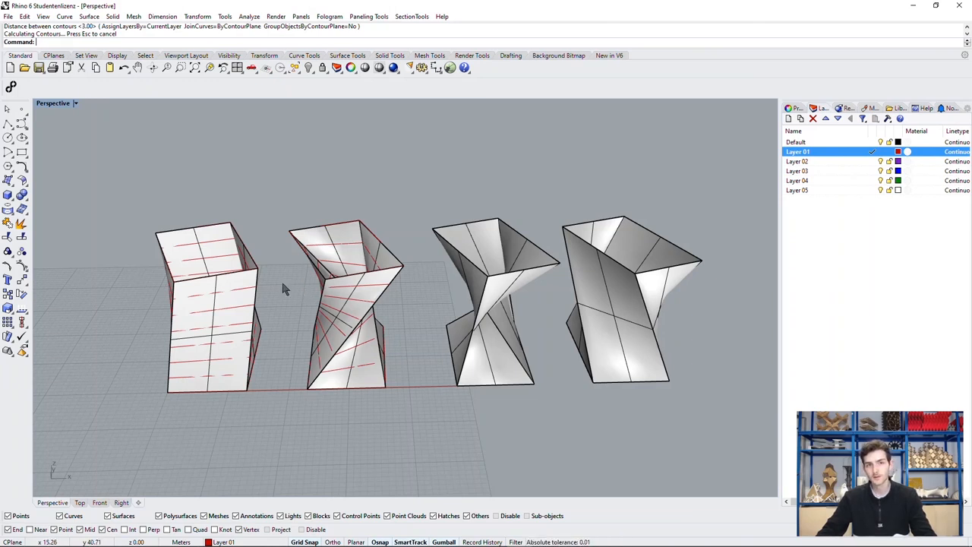
{"action": "mouse_move", "coordinate": [307, 284]}
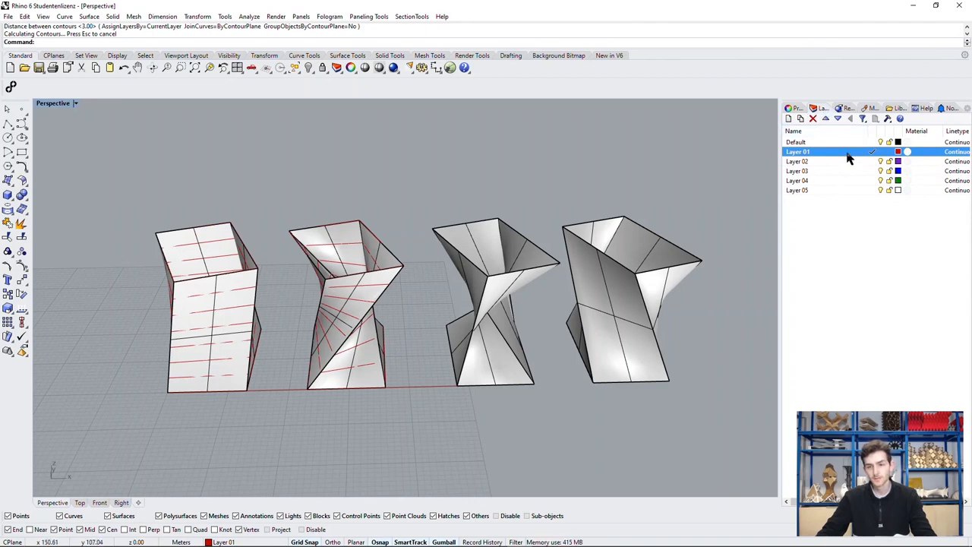
Select all contour curves on Layer 01 via the layer's Select Objects option.
{"action": "right_click", "coordinate": [797, 151]}
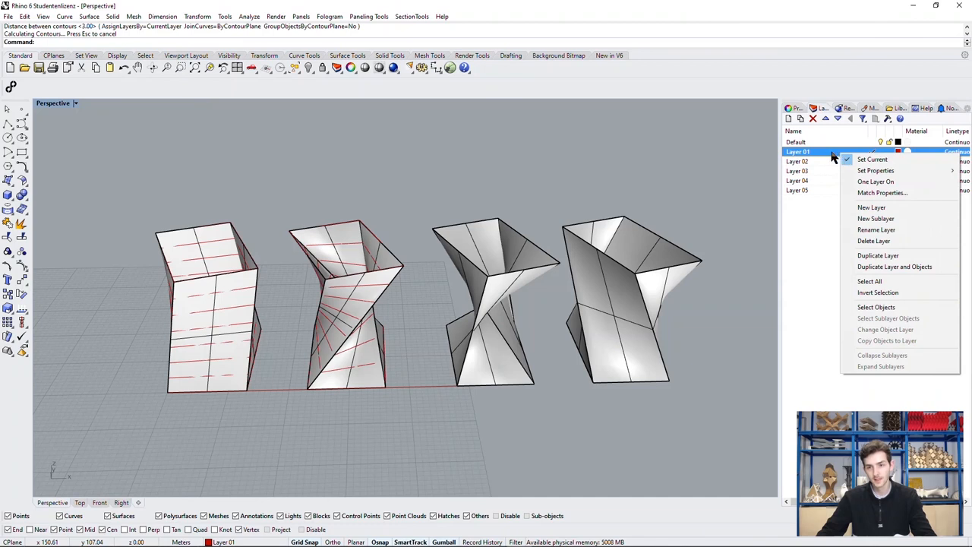
{"action": "mouse_move", "coordinate": [896, 240]}
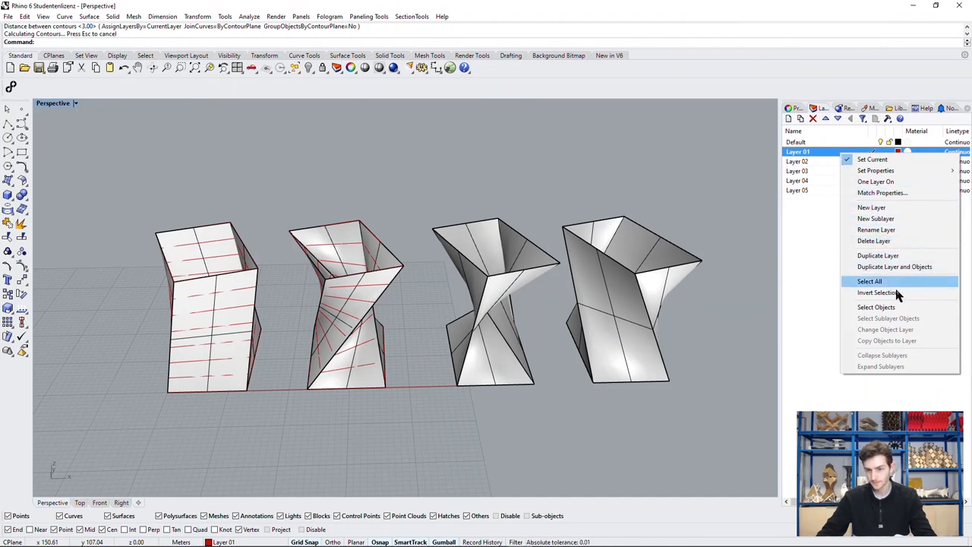
{"action": "left_click", "coordinate": [868, 281]}
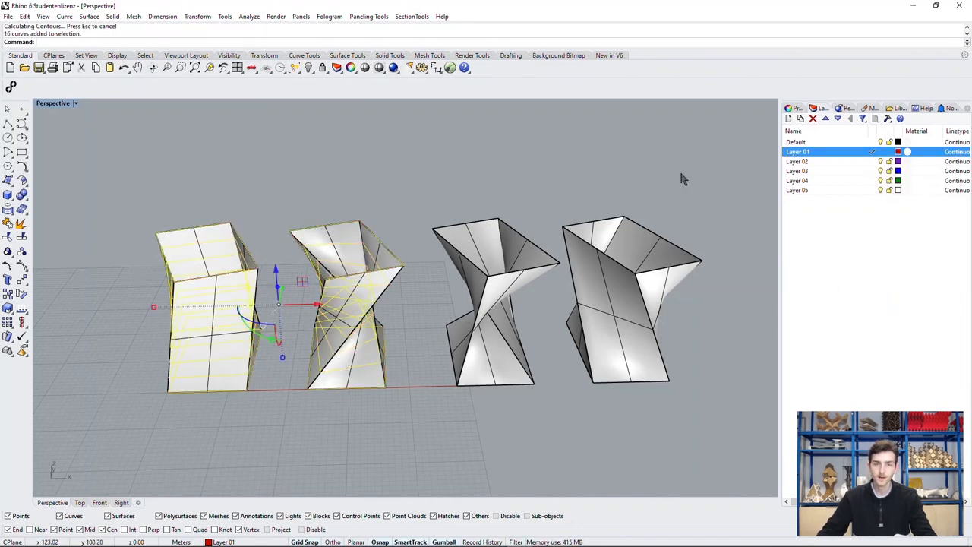
Run PlanarSrf on the selected contours to create flat floor surfaces in both towers.
{"action": "type", "text": "Plan"}
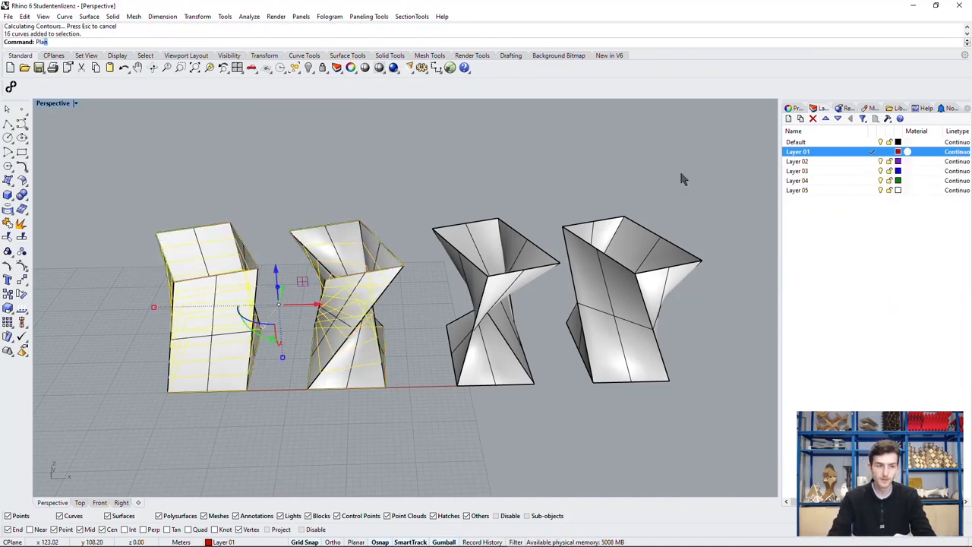
{"action": "left_click", "coordinate": [46, 52]}
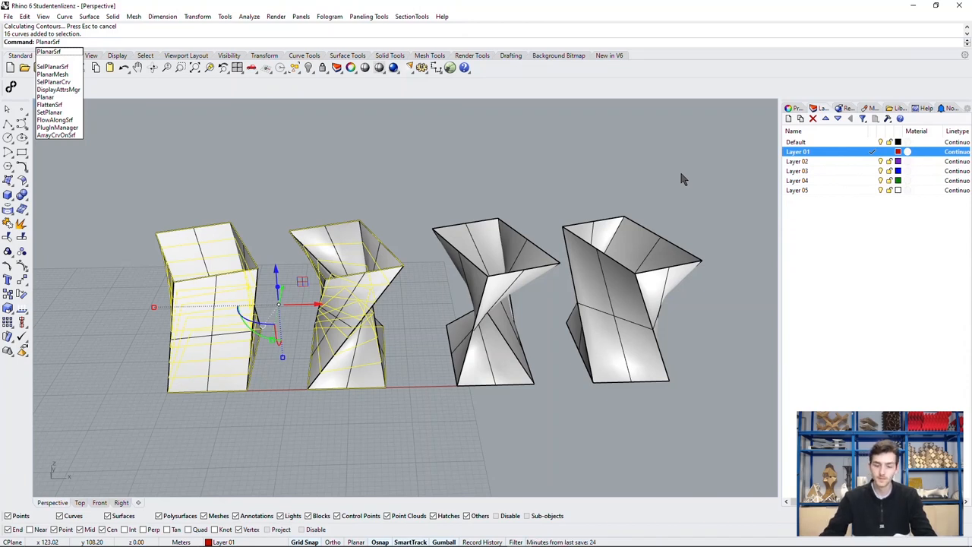
{"action": "left_click", "coordinate": [51, 60]}
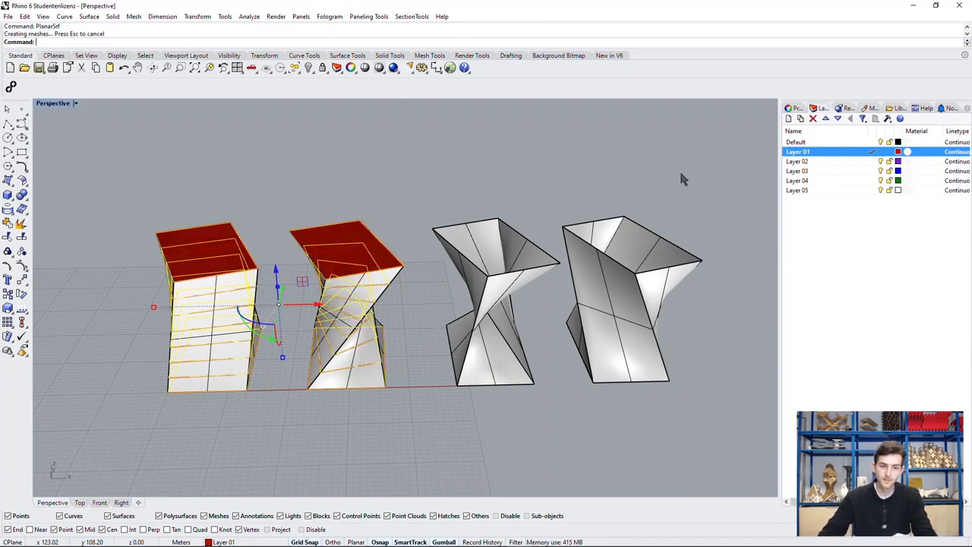